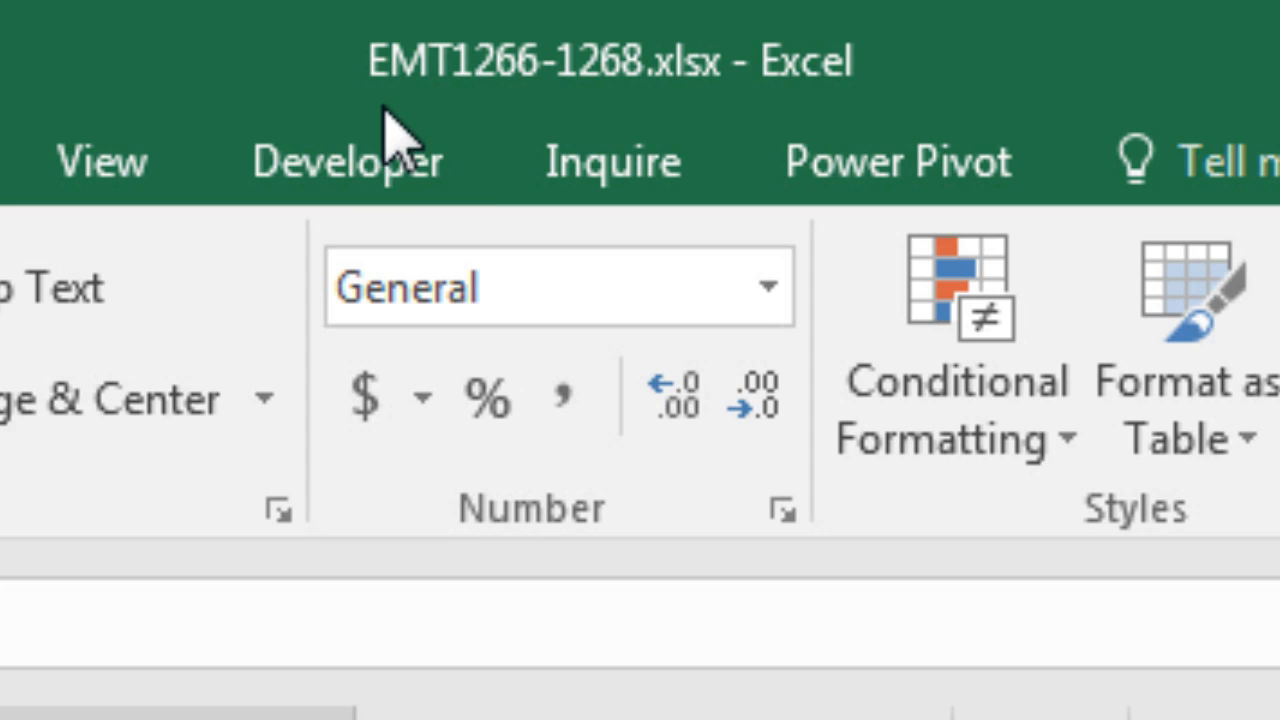
mouse_move(555, 120)
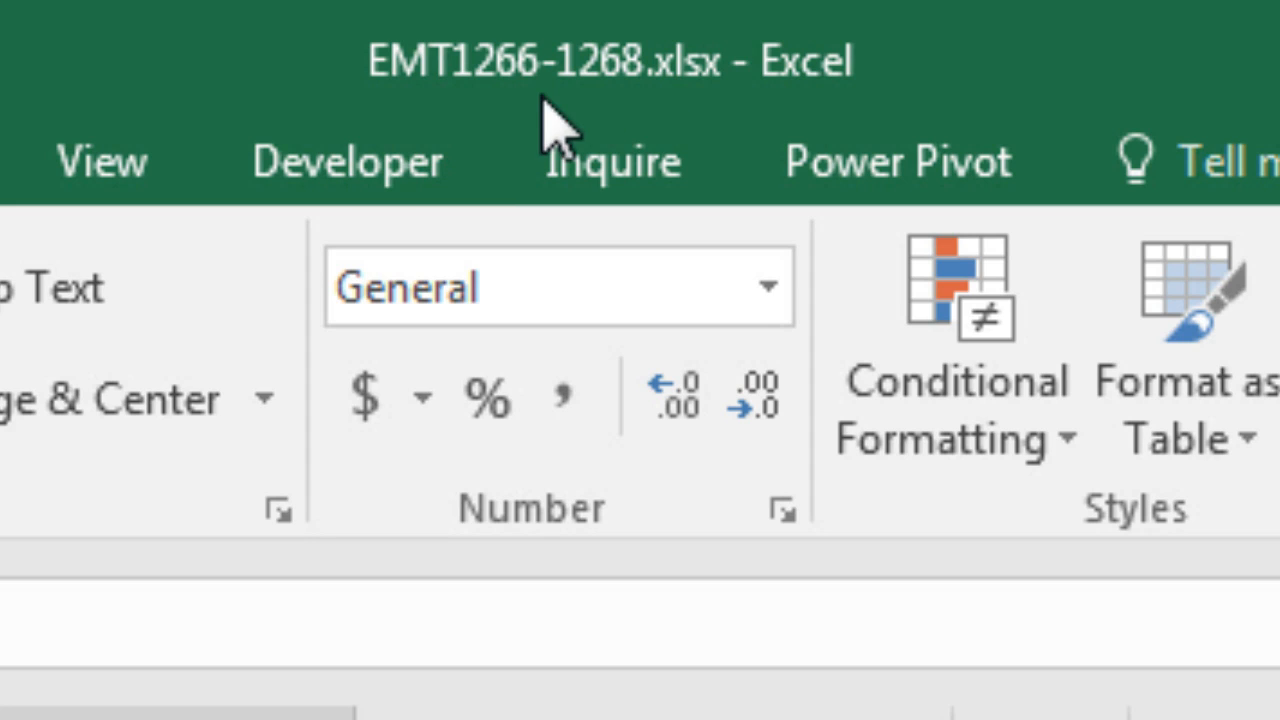
mouse_move(625, 110)
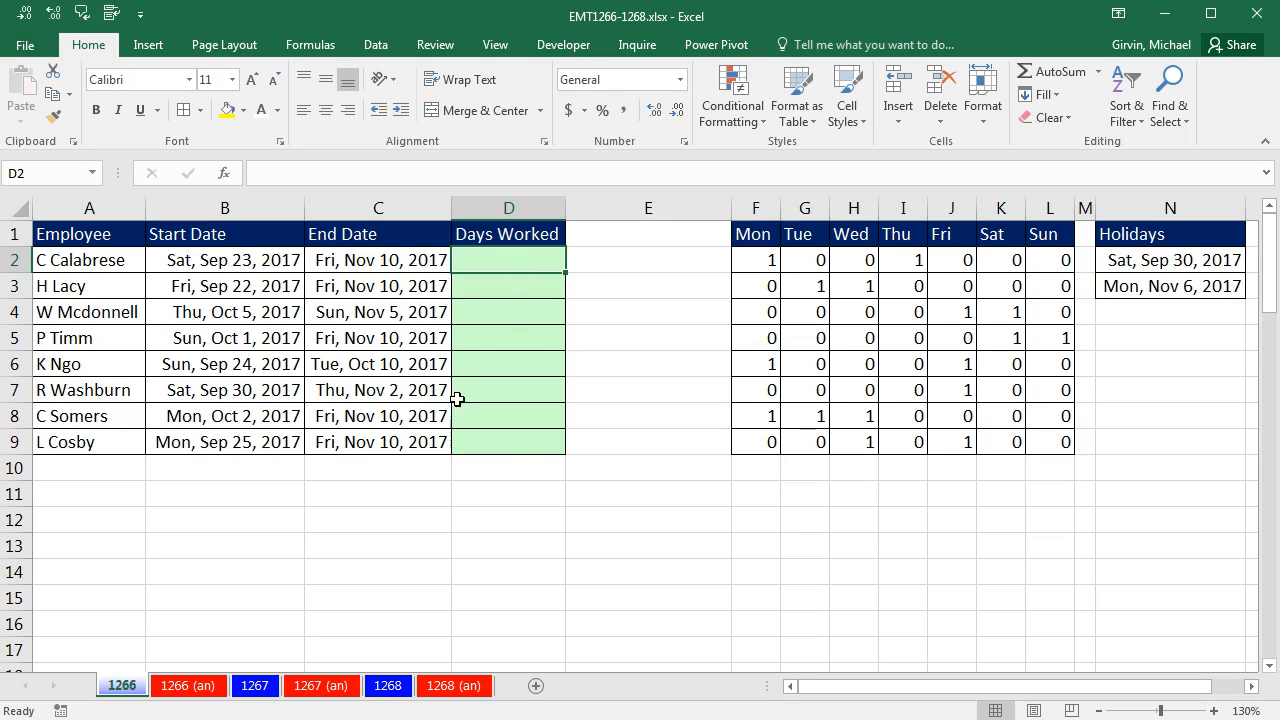
mouse_move(471, 531)
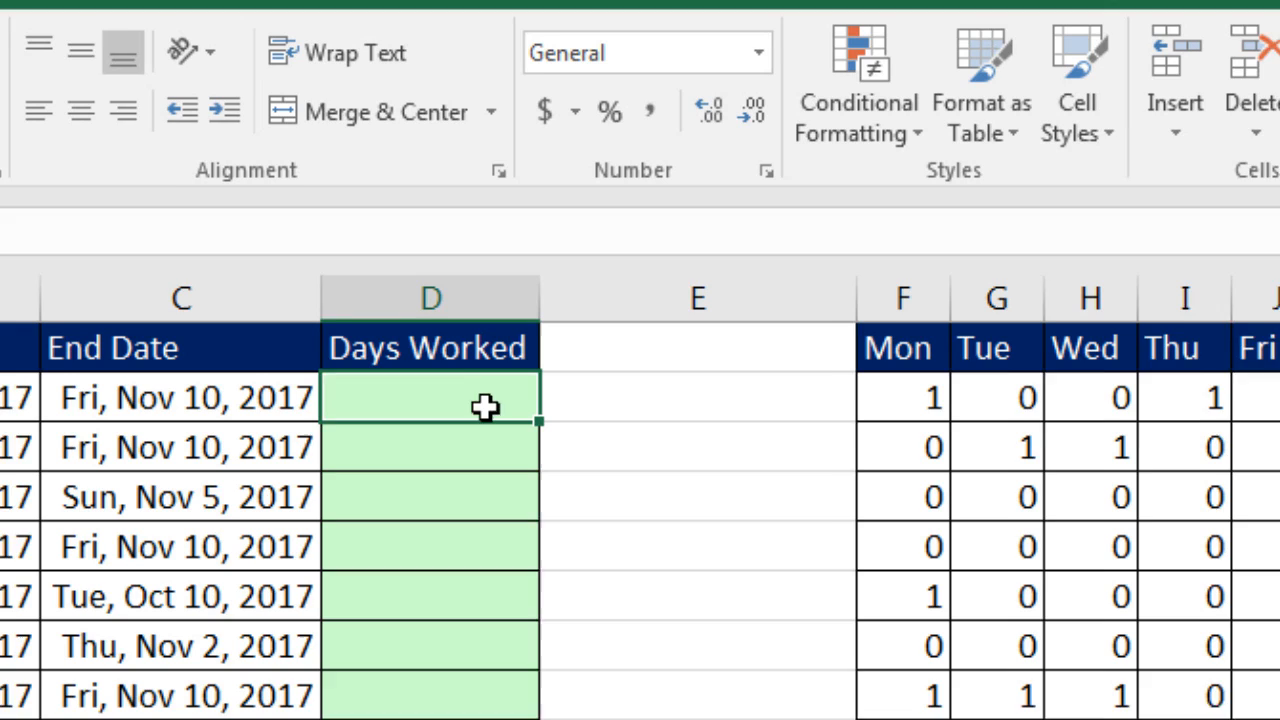
Step: Discard a first draft, then restart NETWORKDAYS.INTL in D2 and scroll its weekend codes
text(=net)
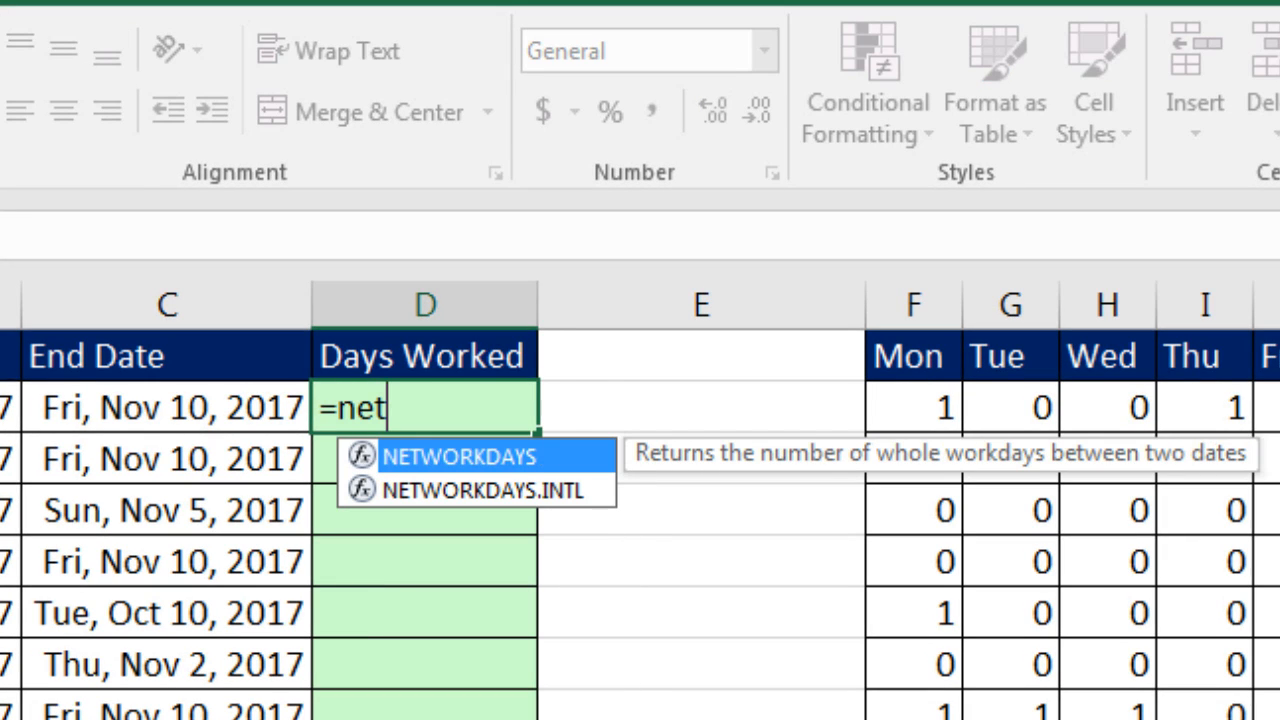
key(Down)
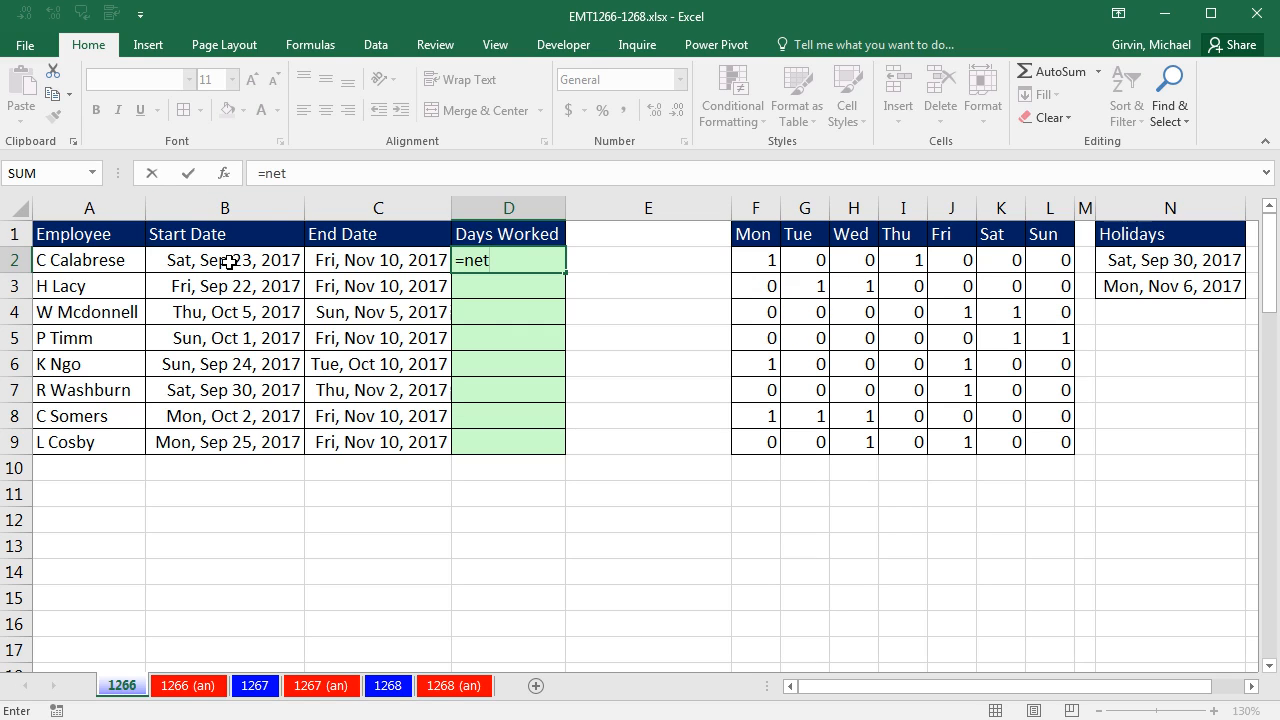
key(Escape)
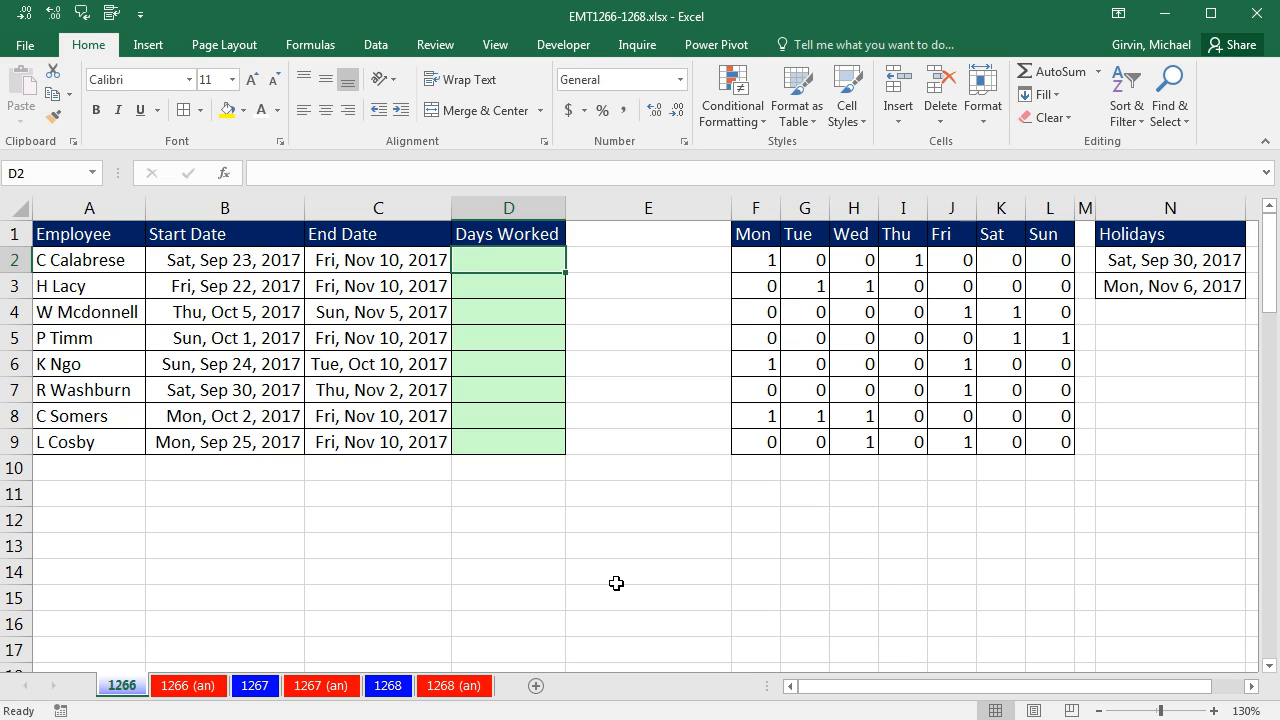
mouse_move(248, 203)
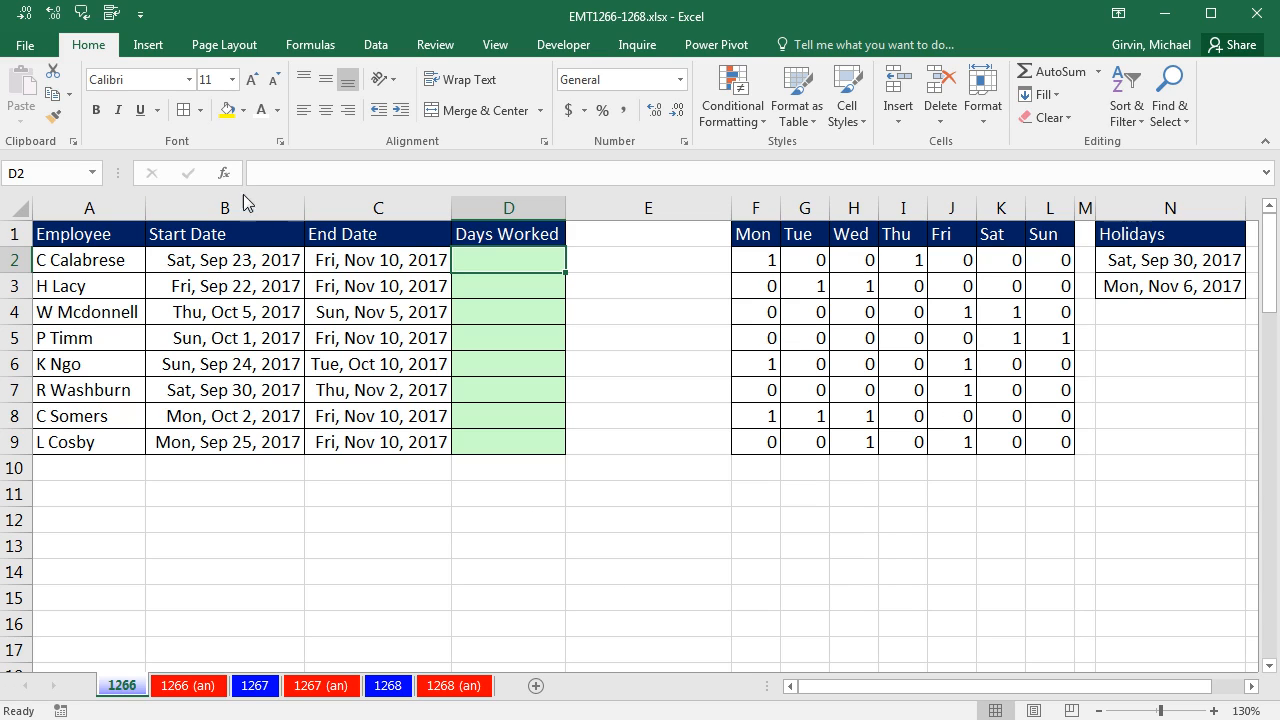
click(224, 208)
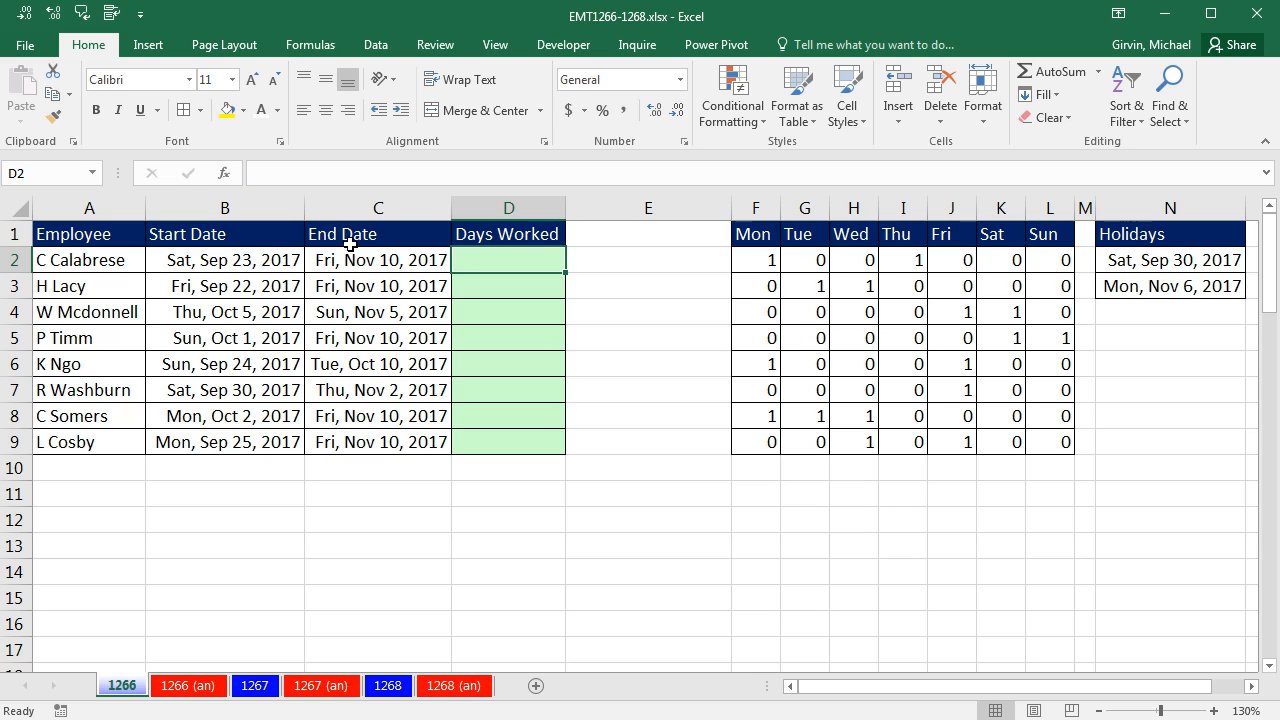
mouse_move(386, 264)
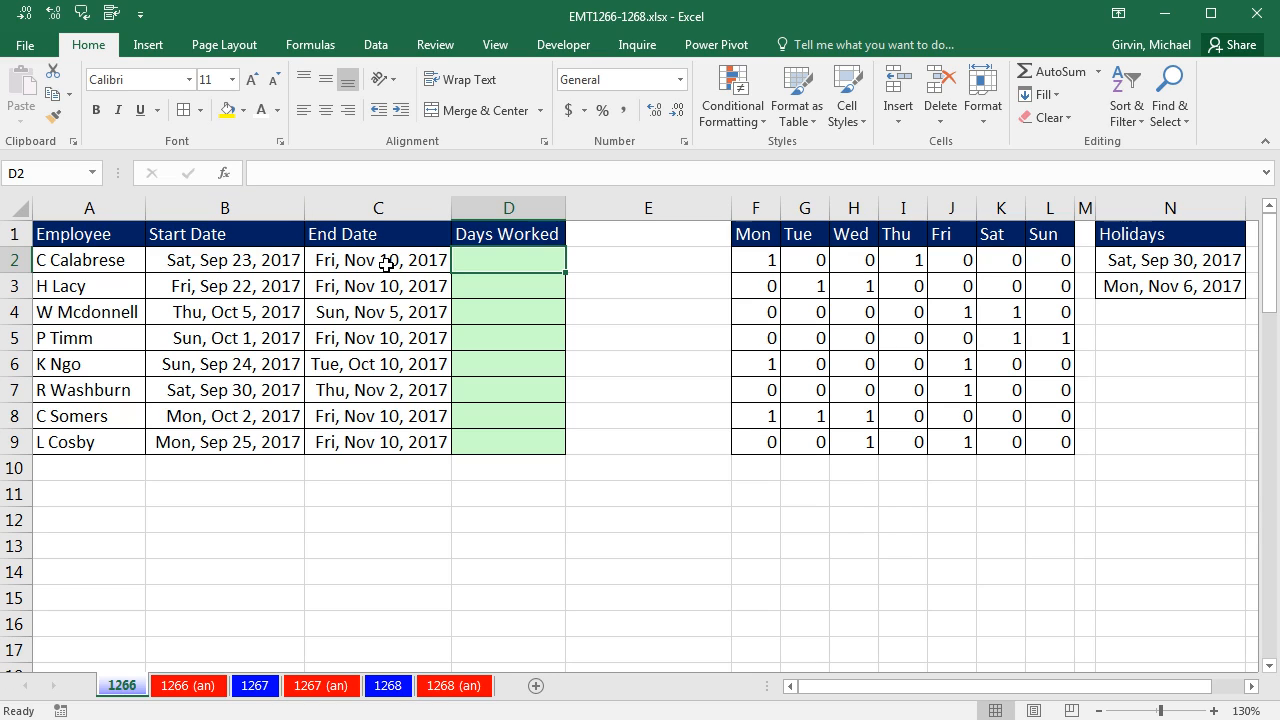
text(=n)
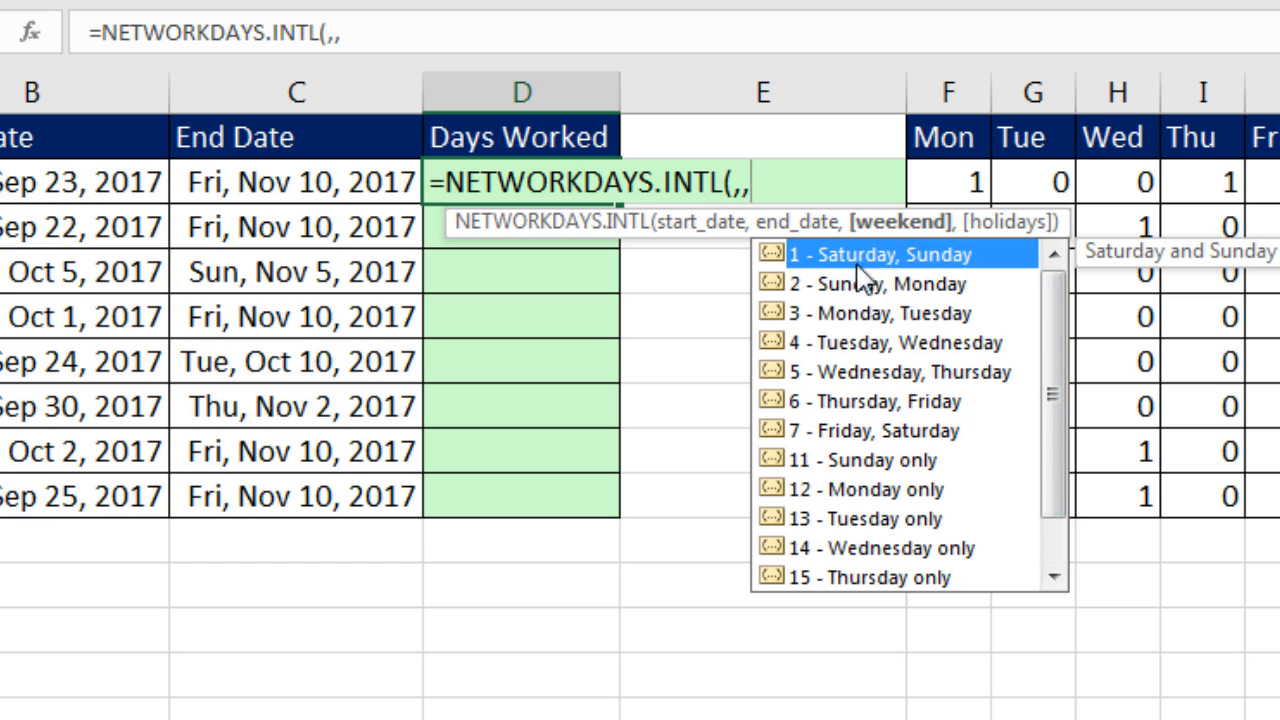
mouse_move(845, 305)
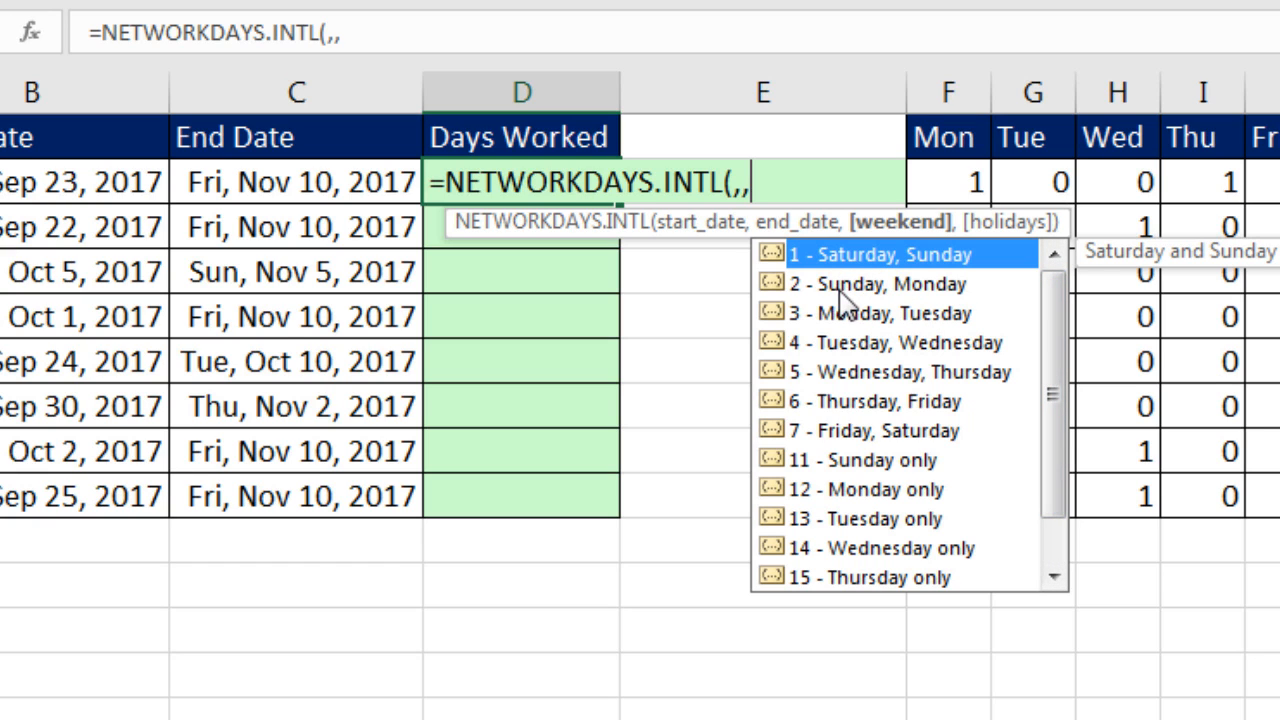
scroll(down, 3)
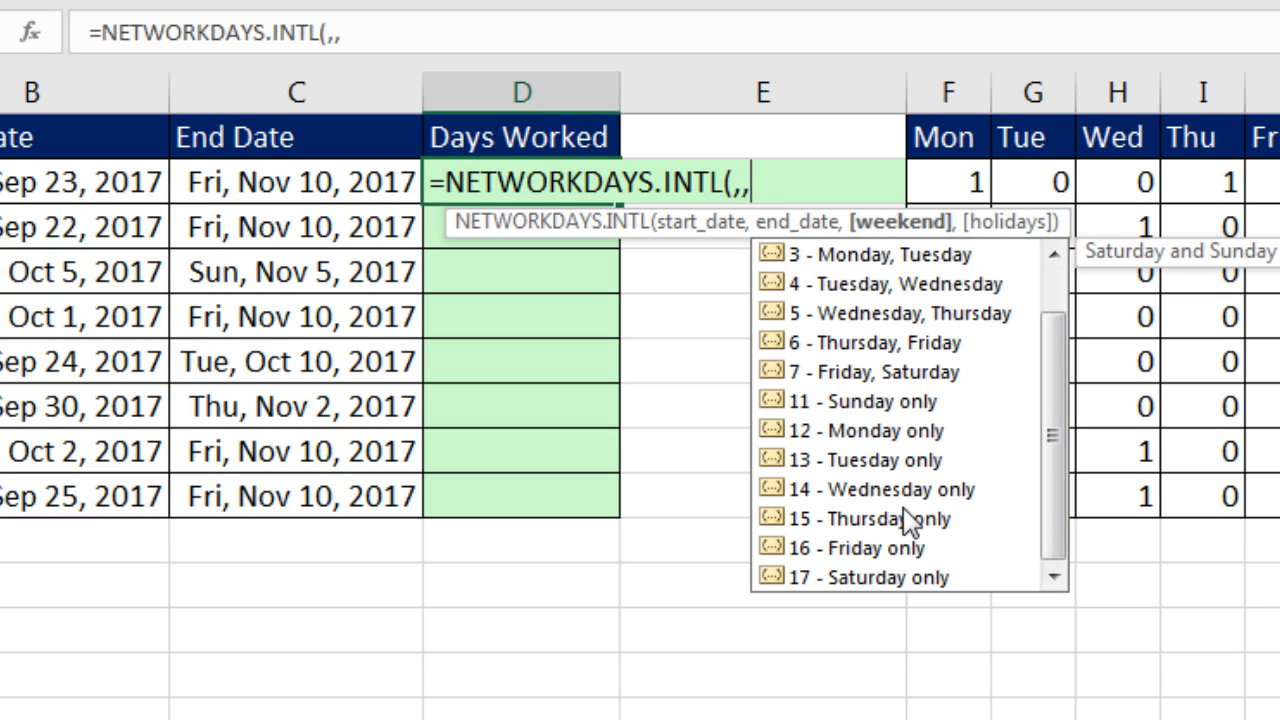
mouse_move(965, 595)
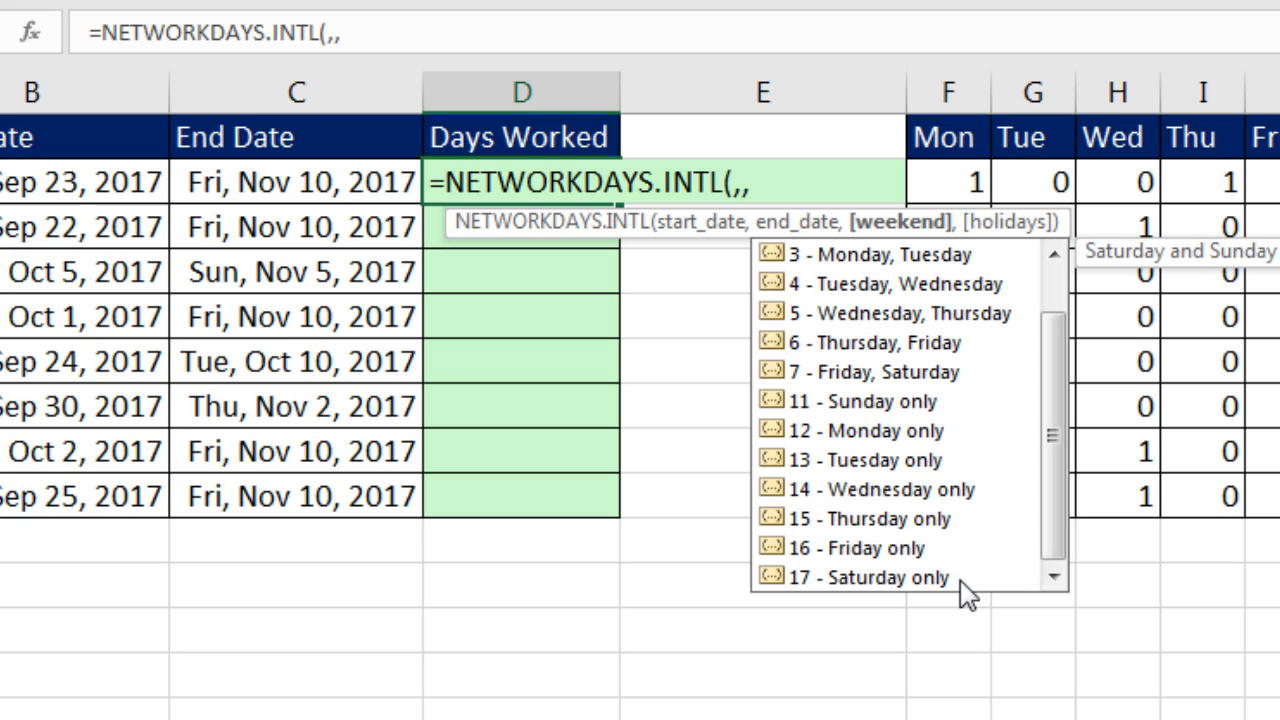
mouse_move(898, 222)
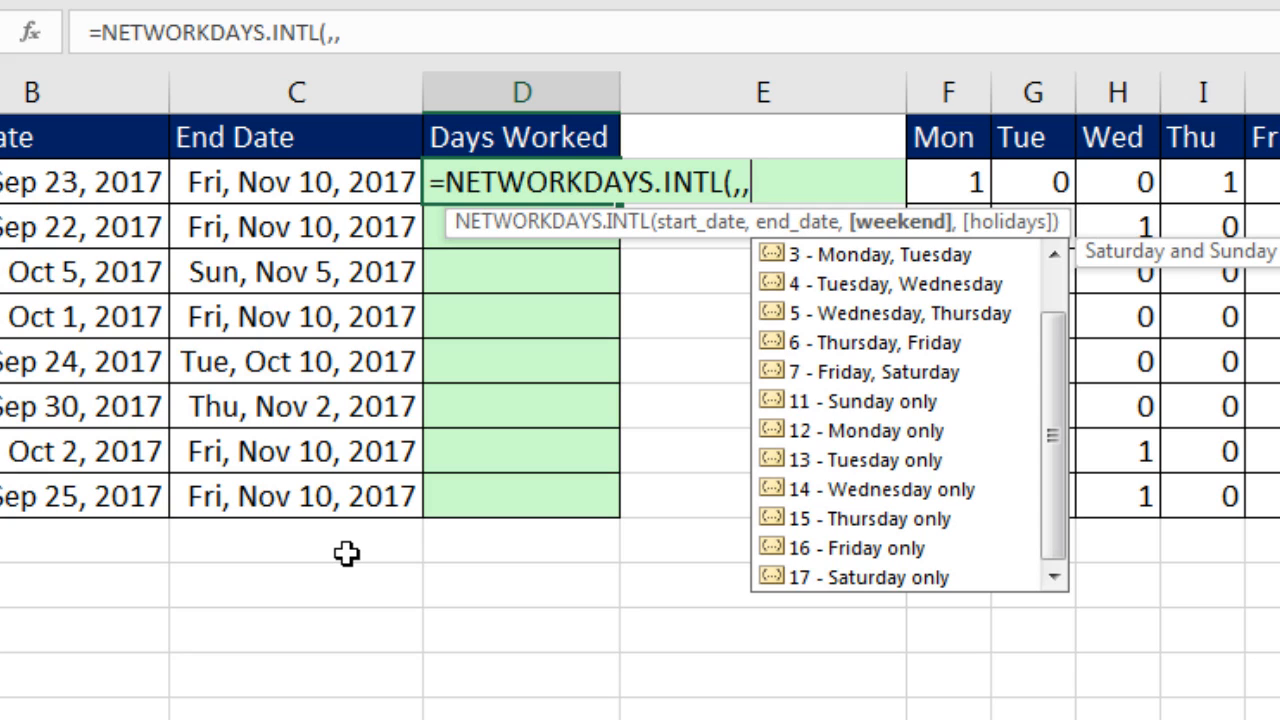
Step: Enter the text string "1001000" as the draft formula's weekend argument
text(")
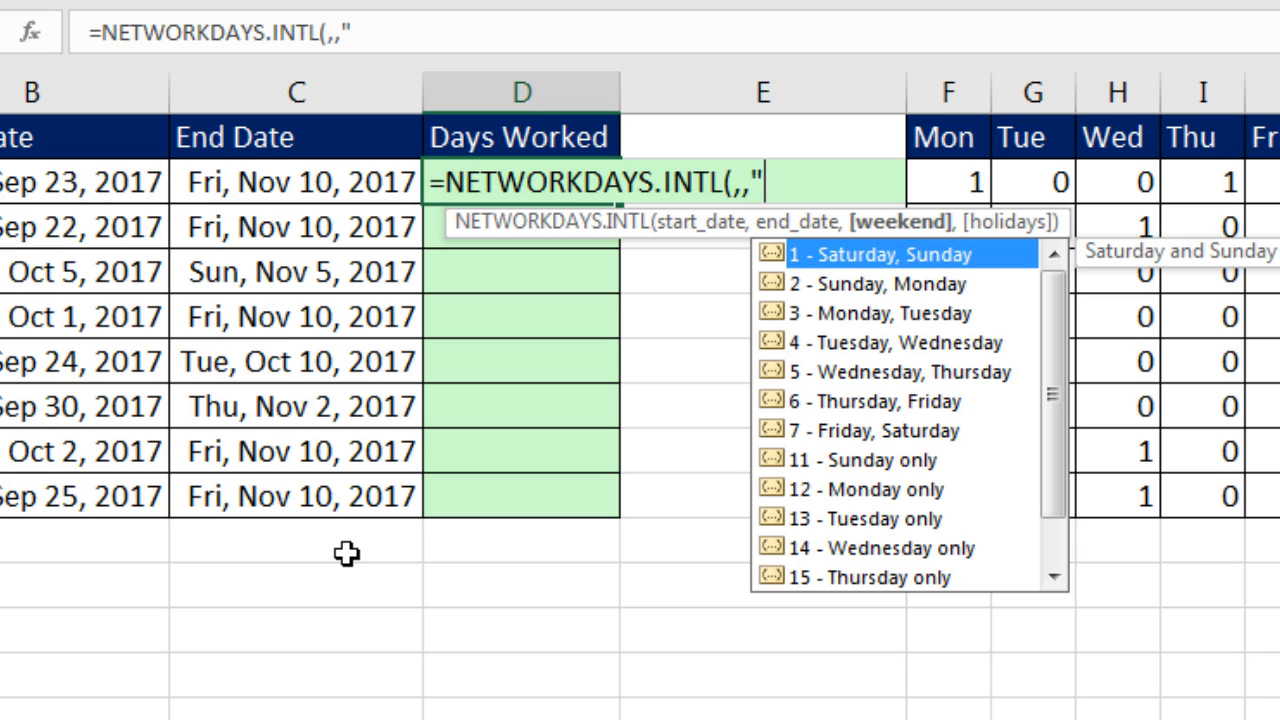
text(1)
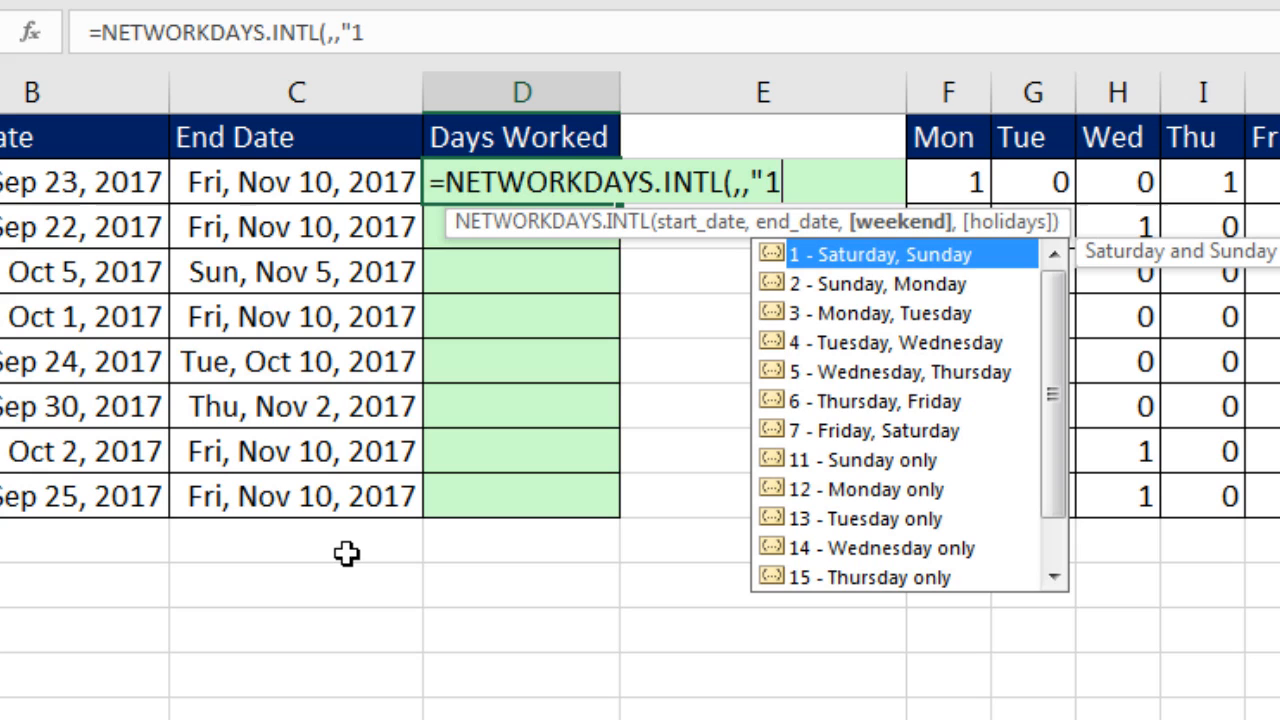
text(0)
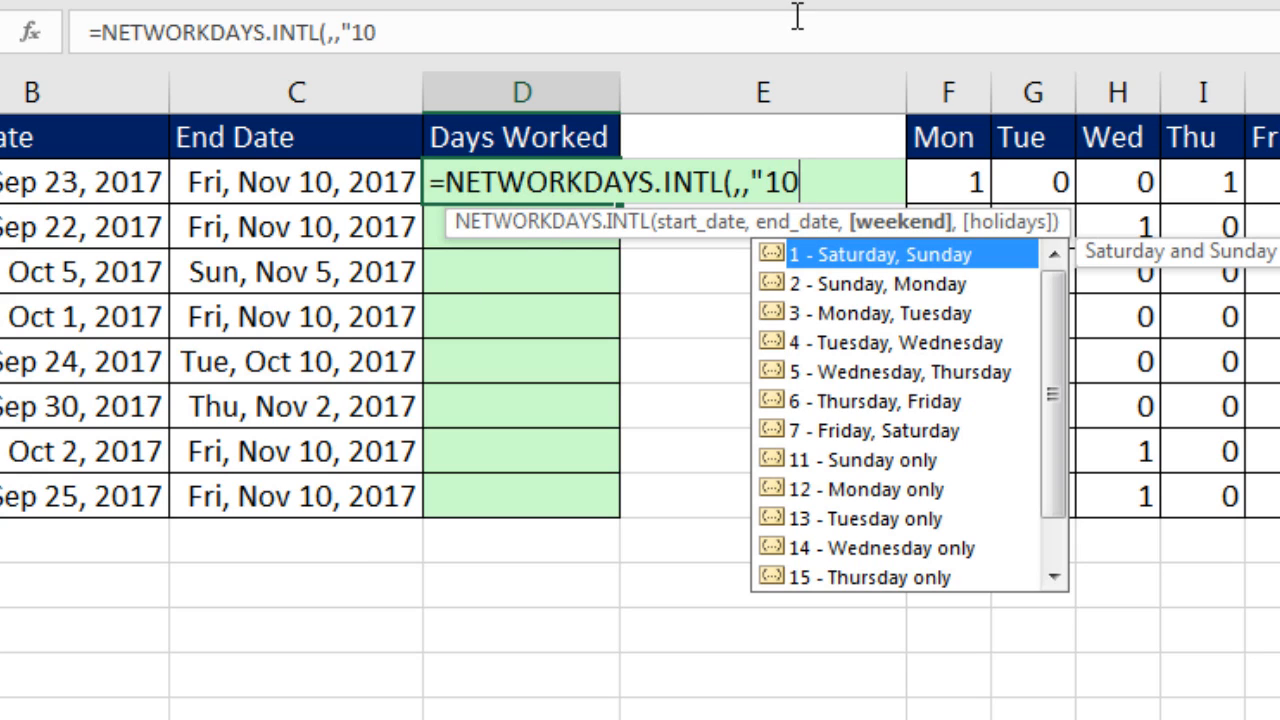
mouse_move(773, 147)
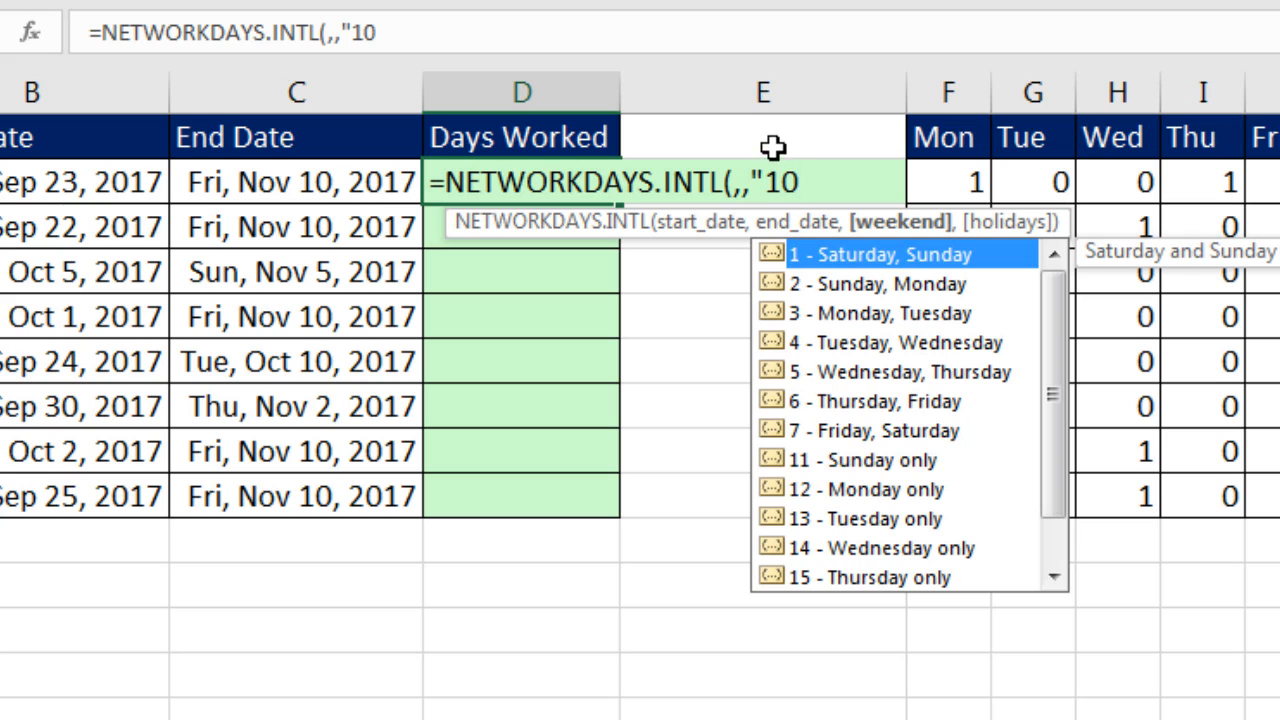
mouse_move(785, 112)
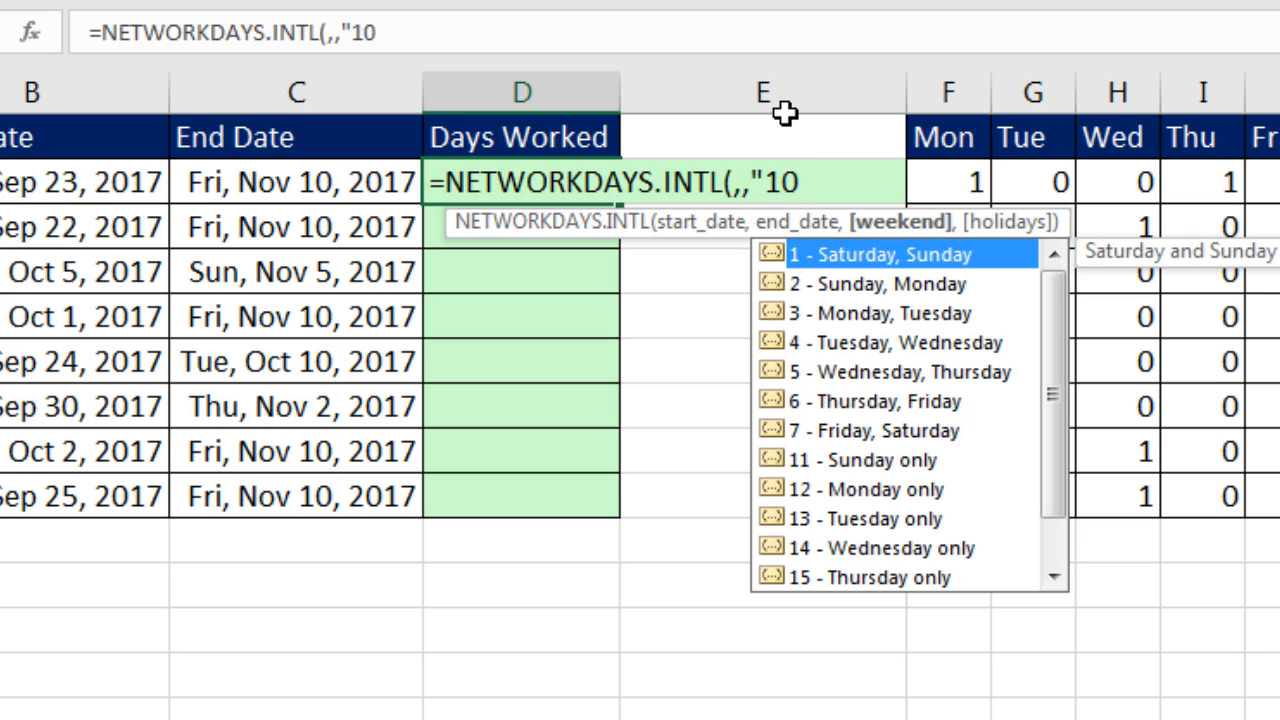
mouse_move(773, 67)
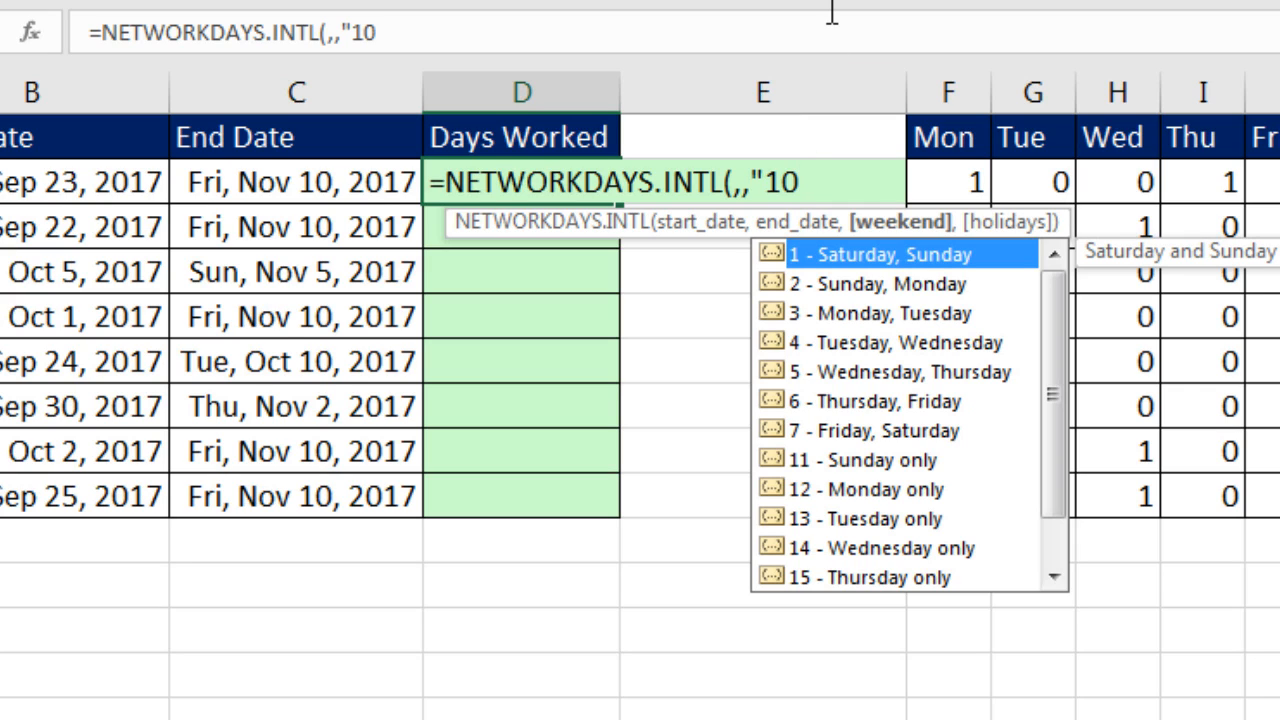
text(0)
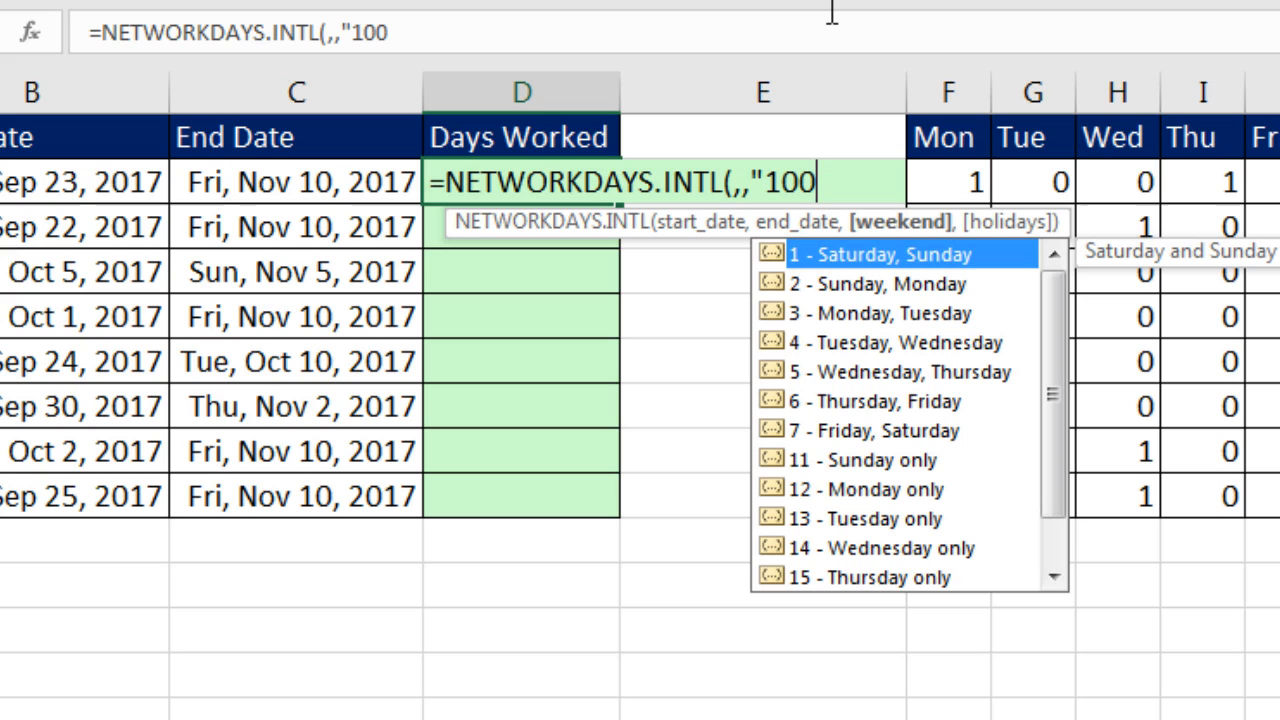
text(1)
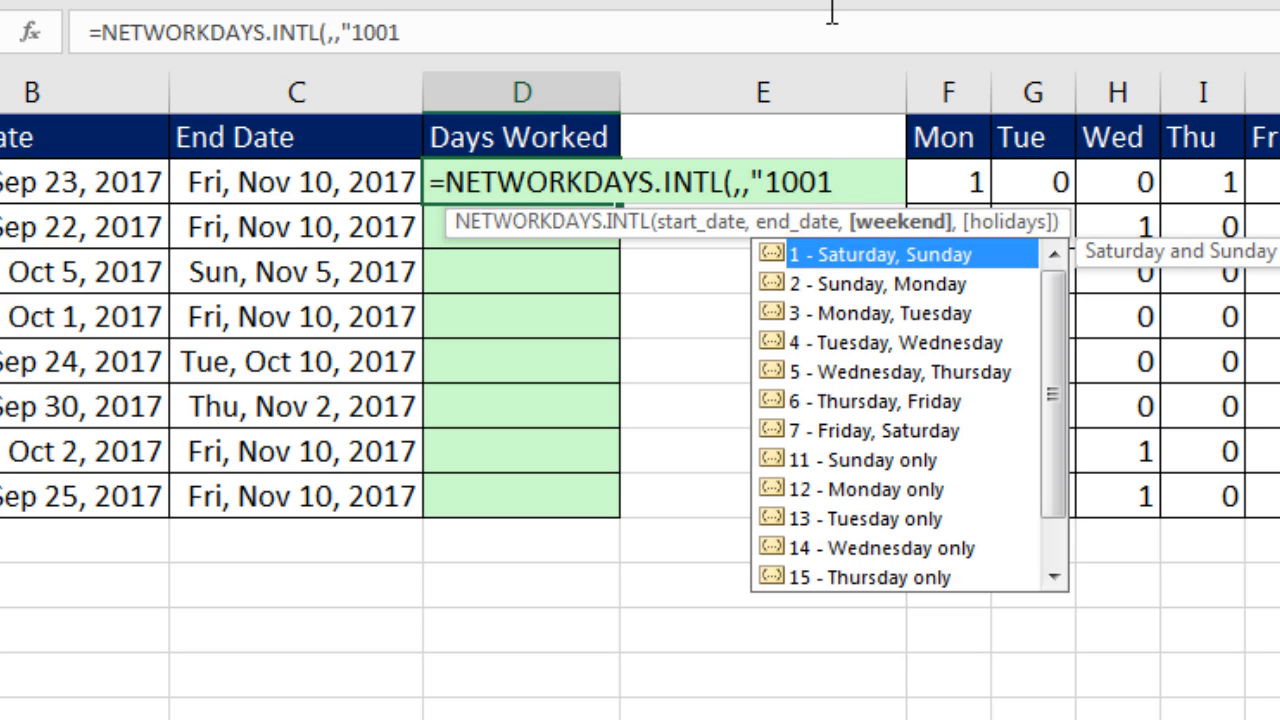
text(000)
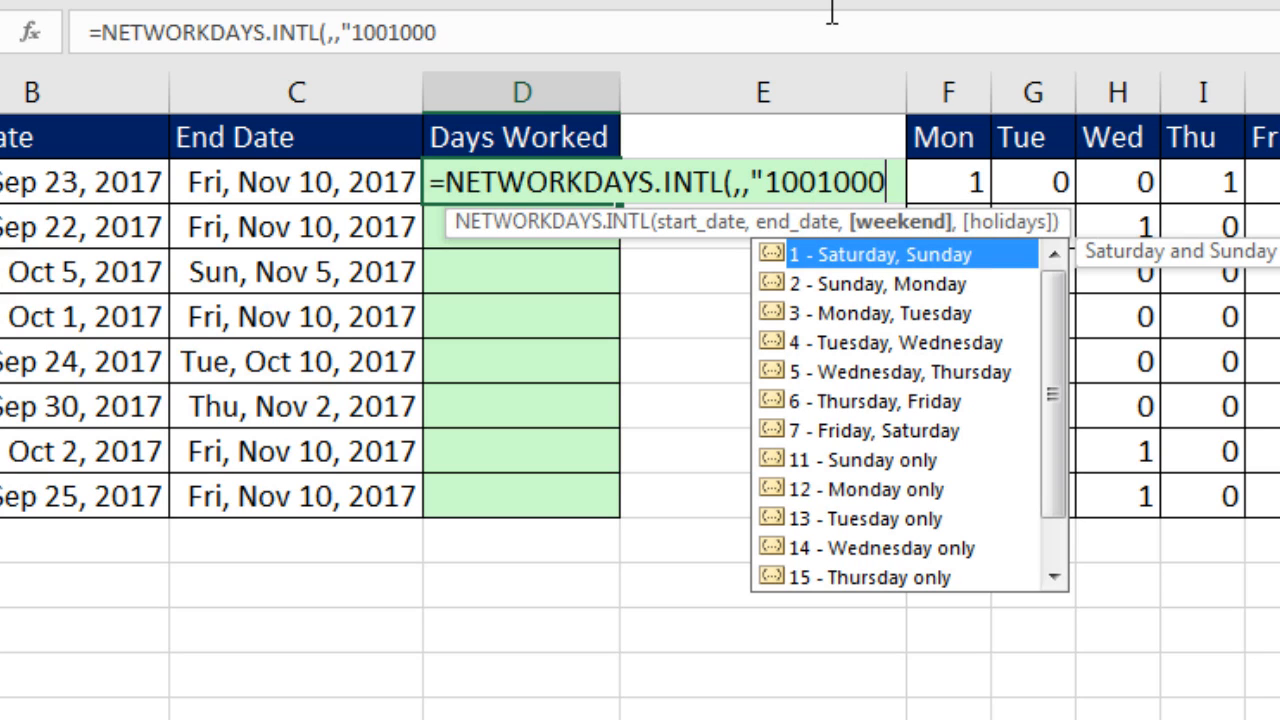
text(")
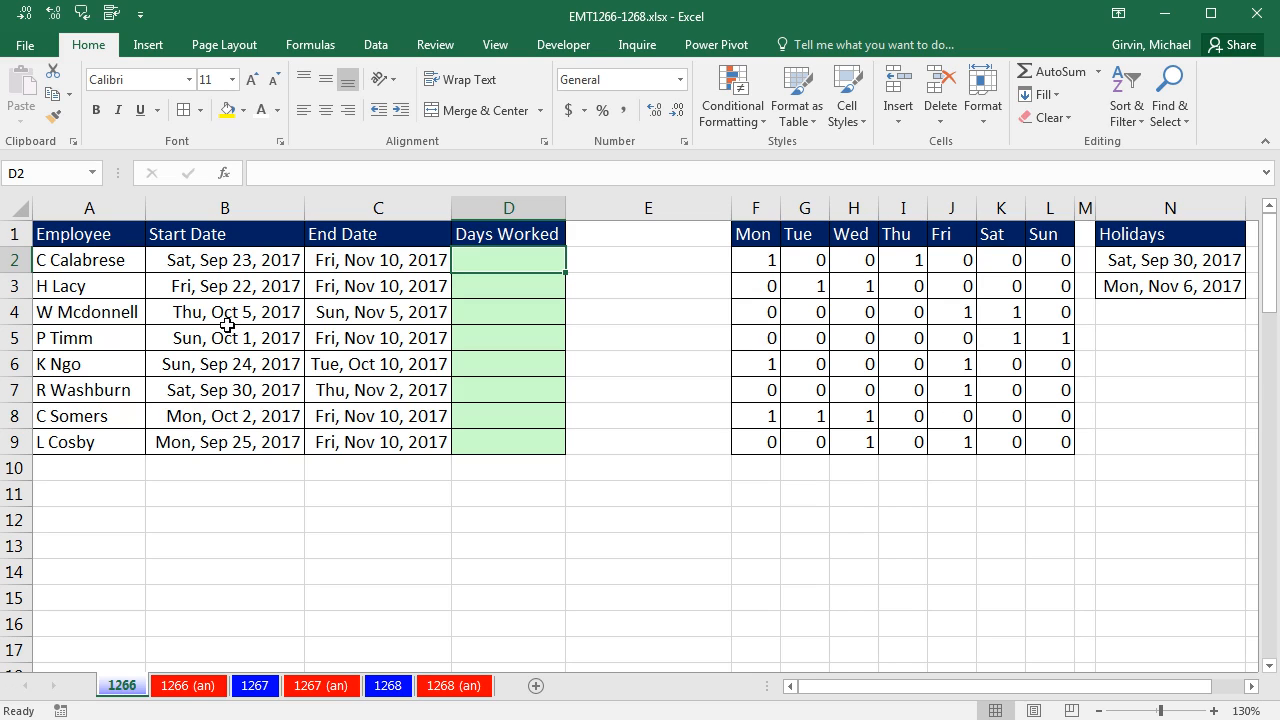
mouse_move(368, 267)
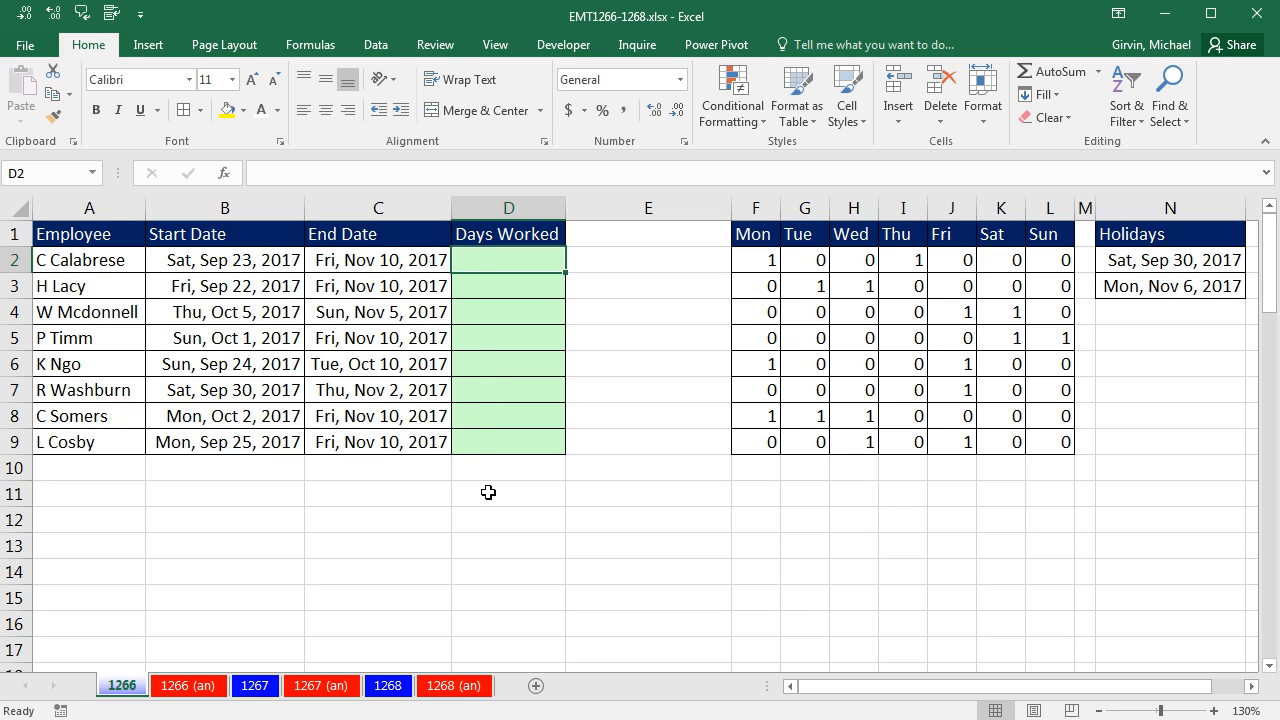
mouse_move(730, 295)
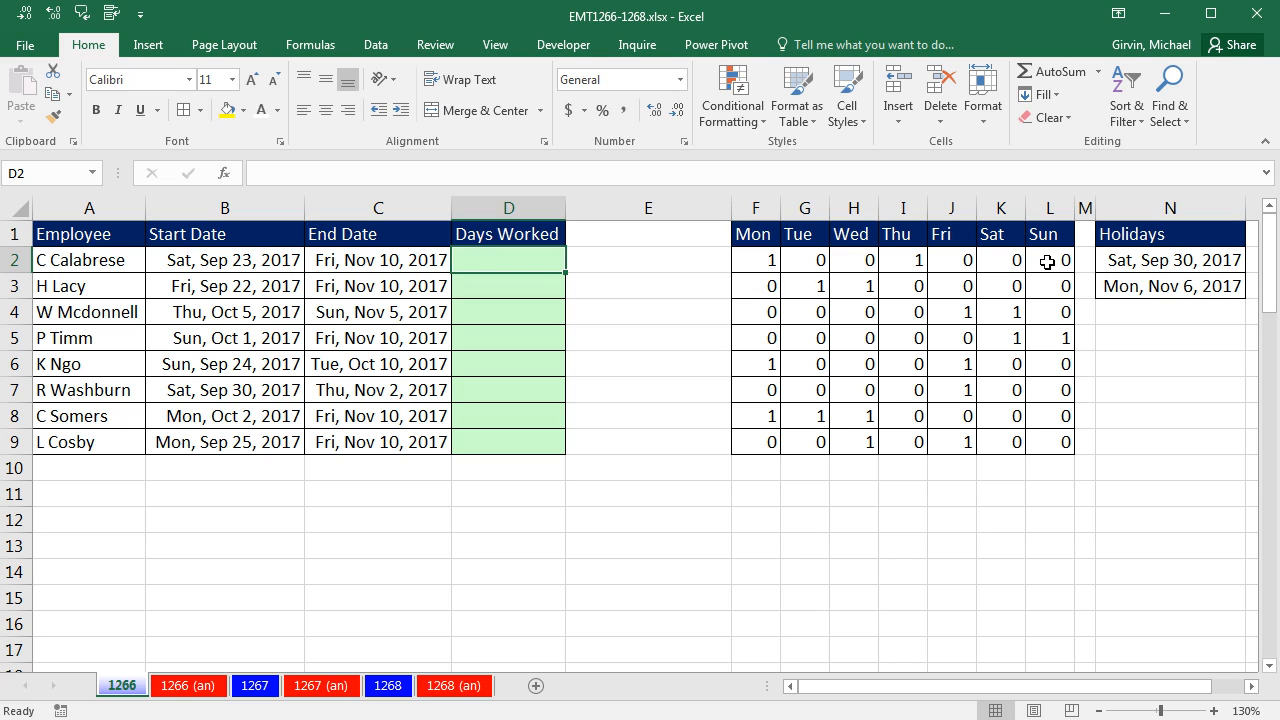
mouse_move(698, 688)
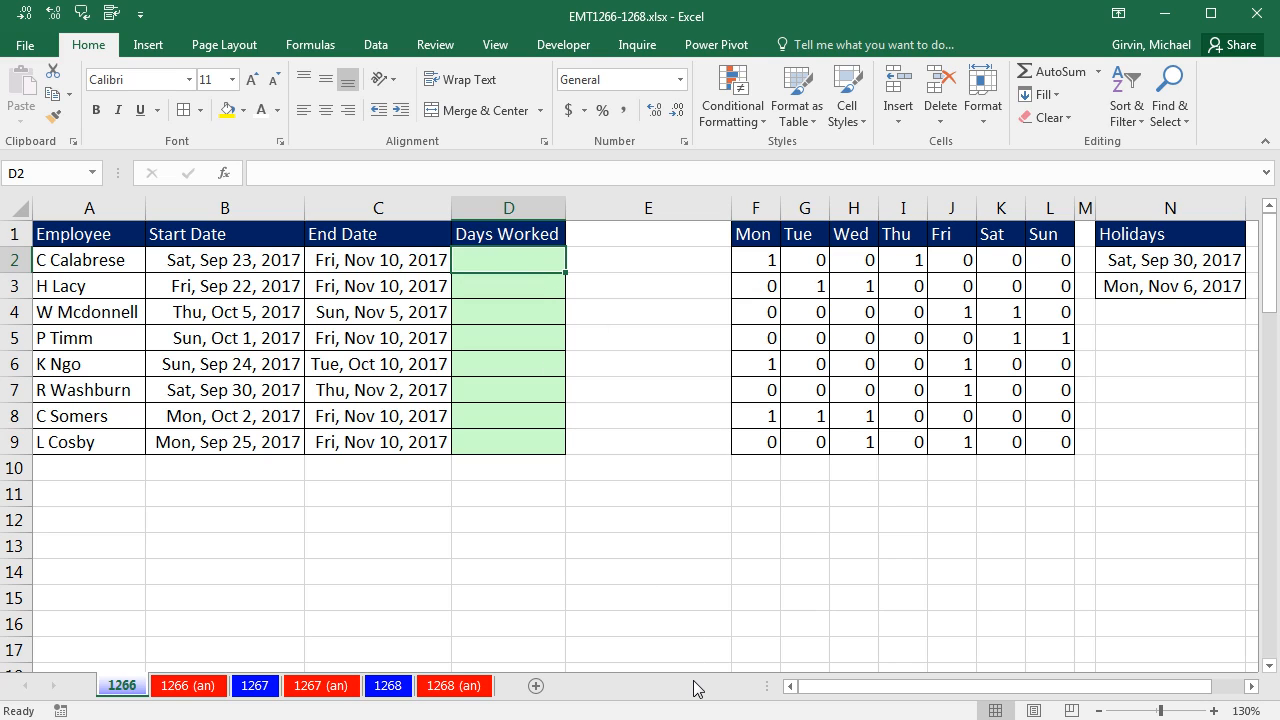
Step: Build NETWORKDAYS.INTL in D2 with C2, weekend F2:L2 and locked $N$2:$N$3 holidays
text(=net)
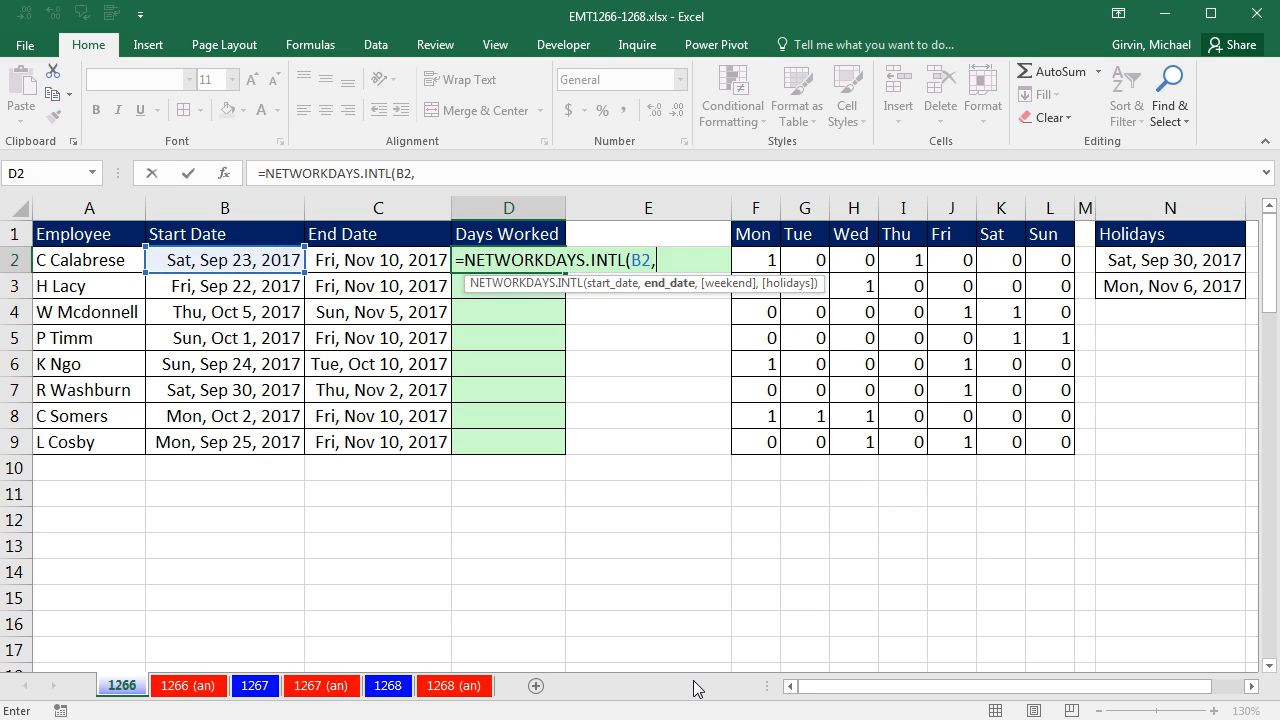
click(378, 260)
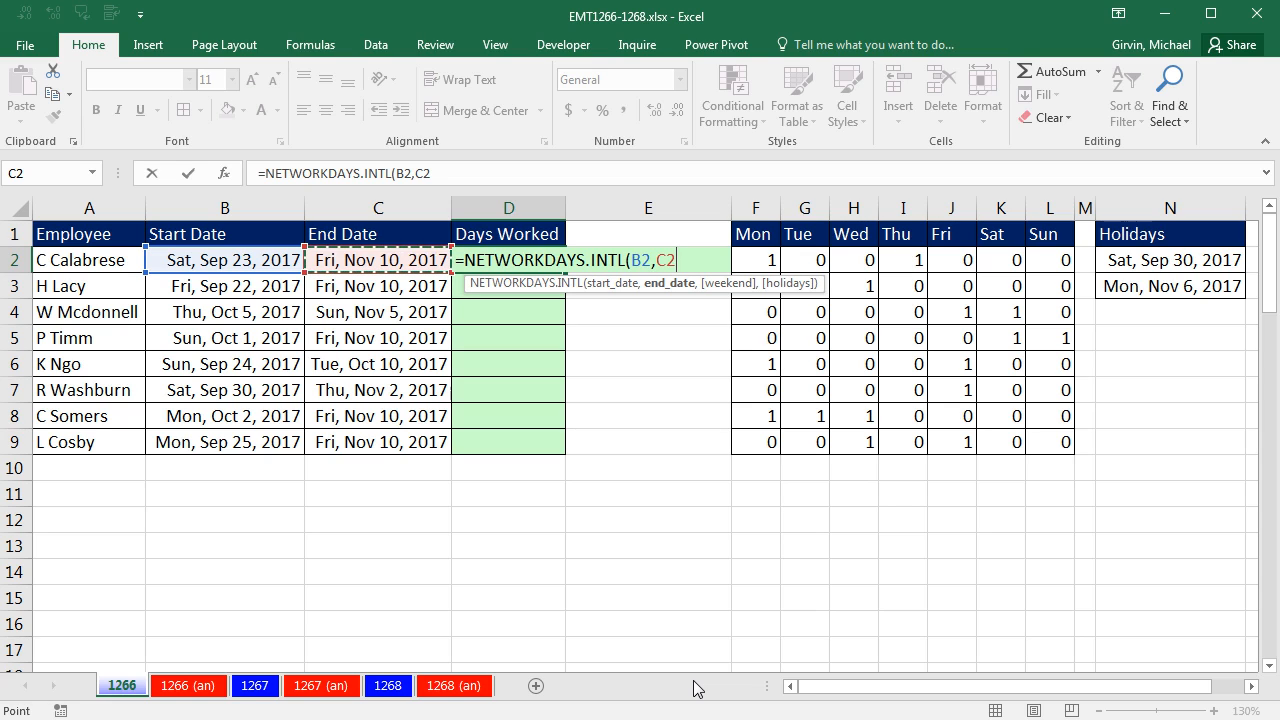
text(,)
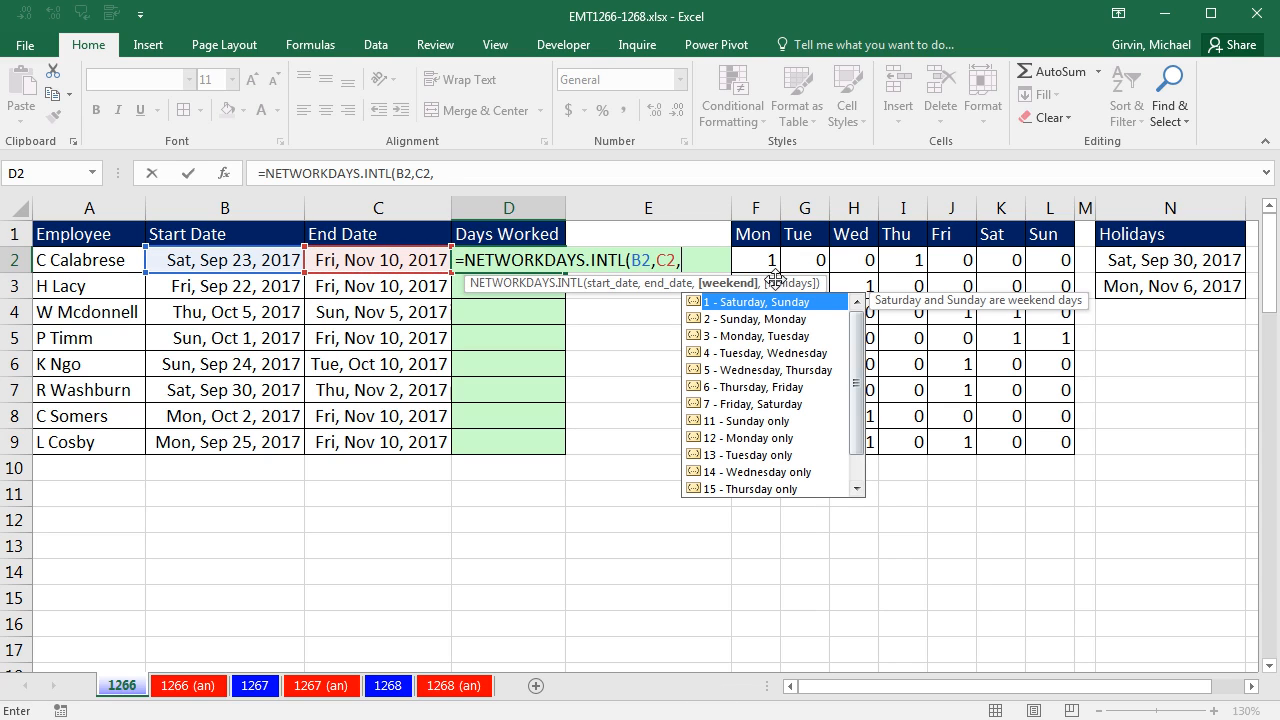
drag(755, 260, 965, 260)
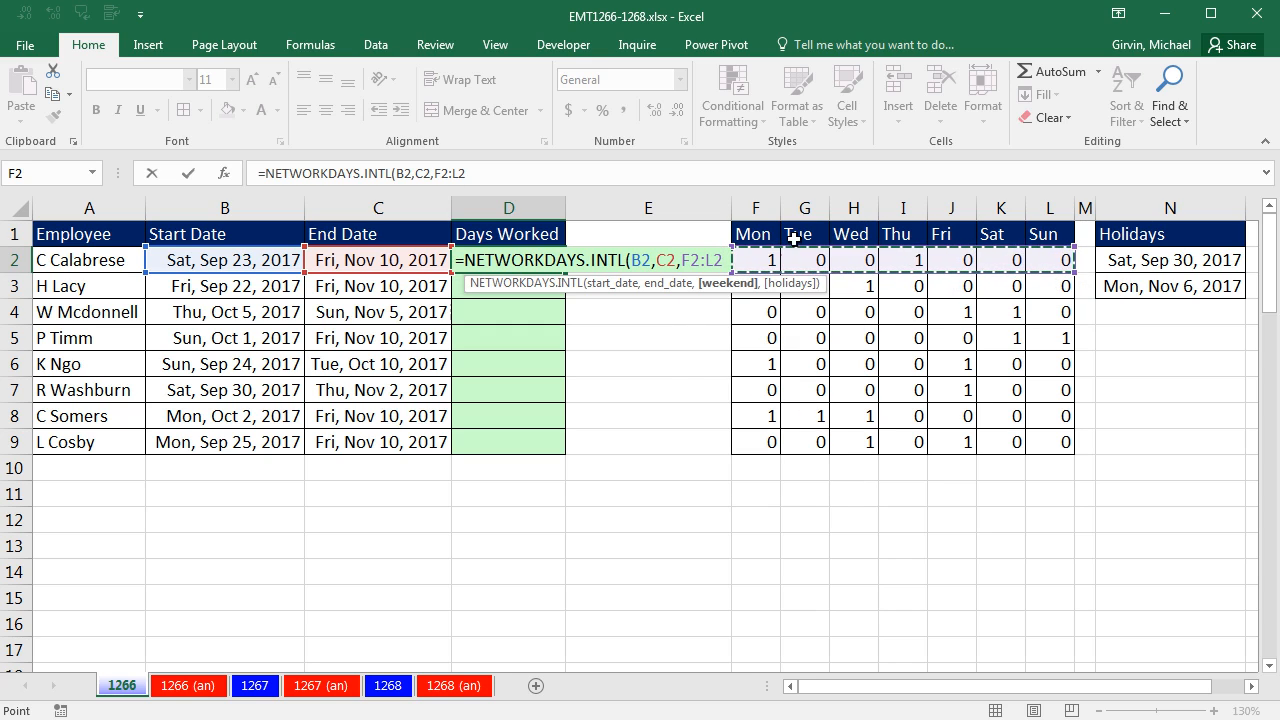
mouse_move(652, 480)
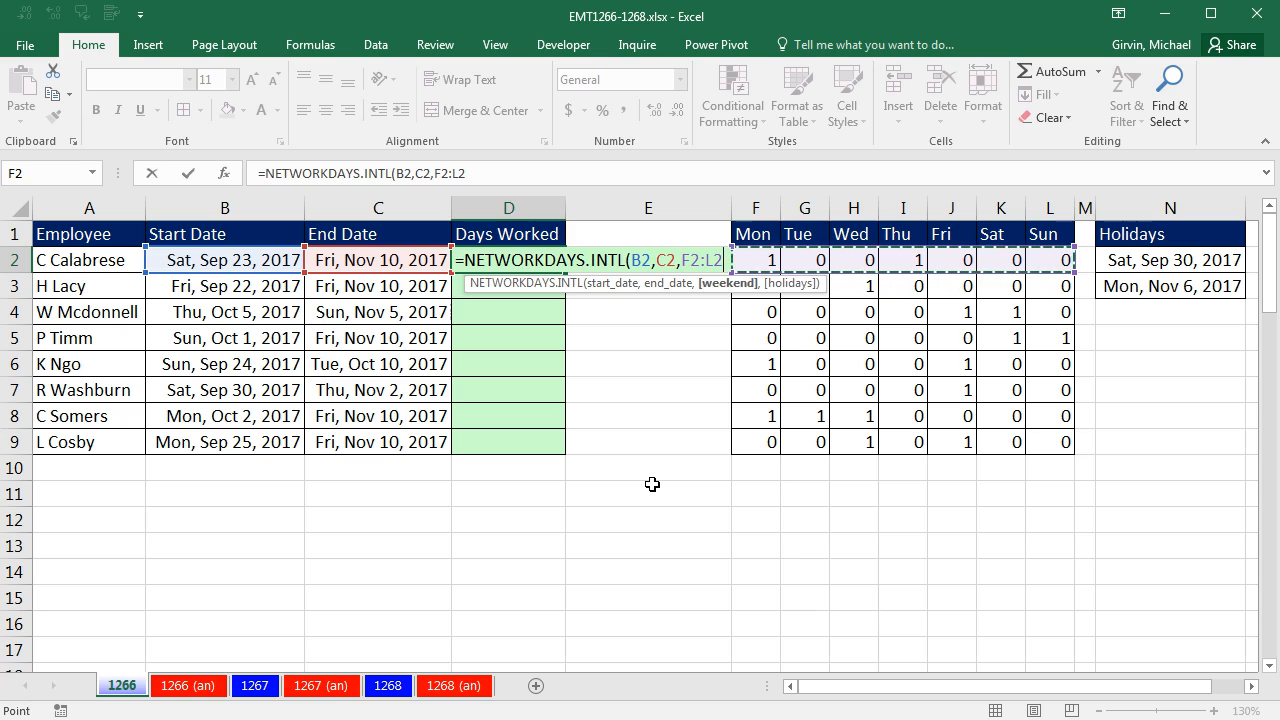
text(,N2:N3)
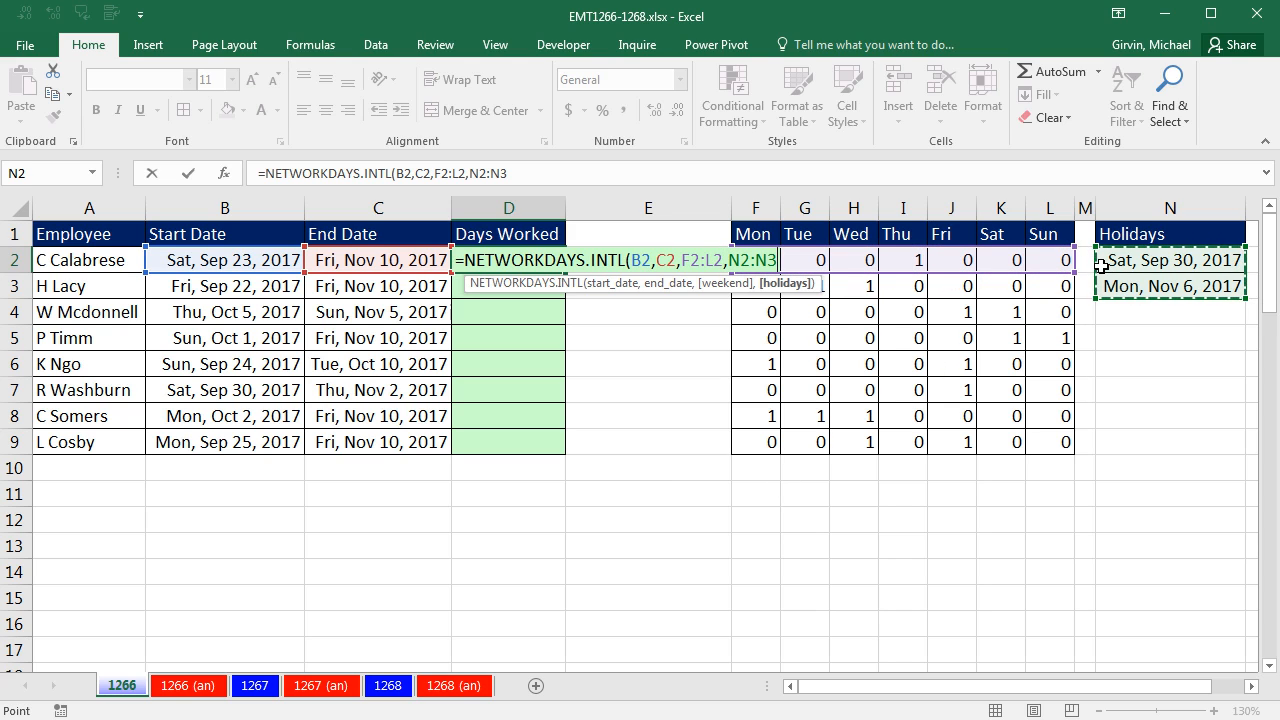
key(F4)
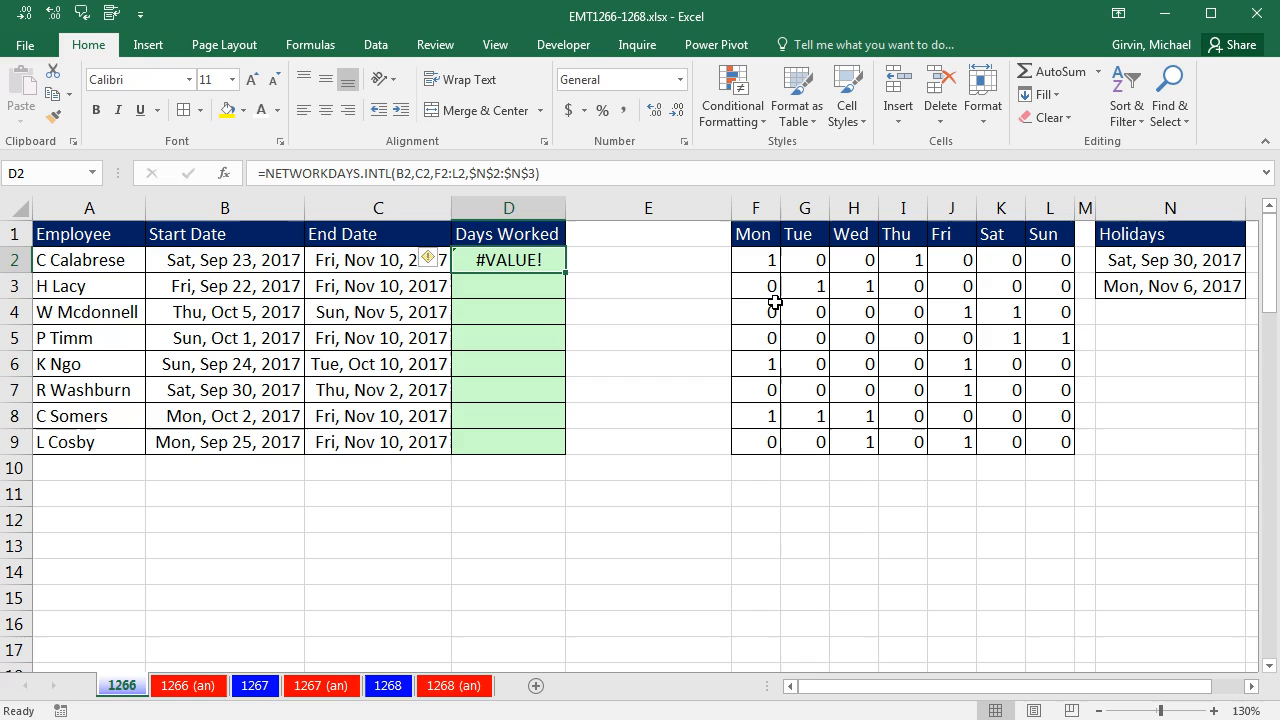
mouse_move(634, 267)
text(=)
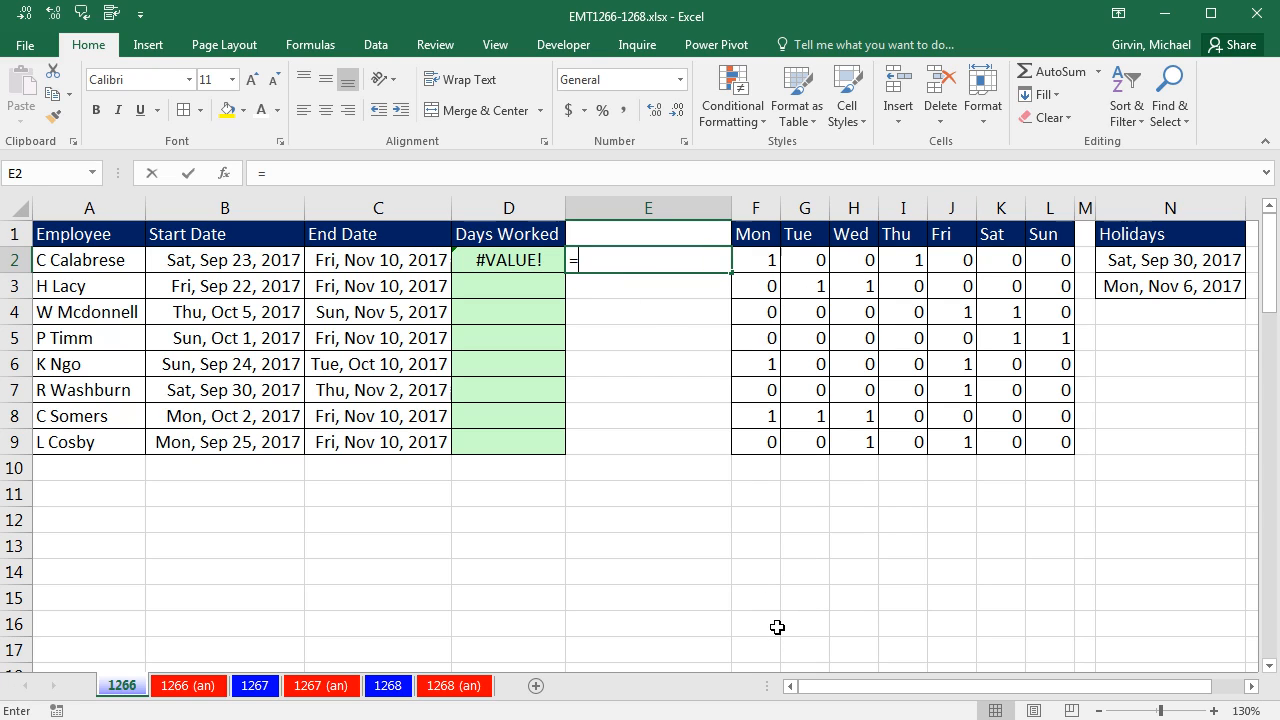
text(")
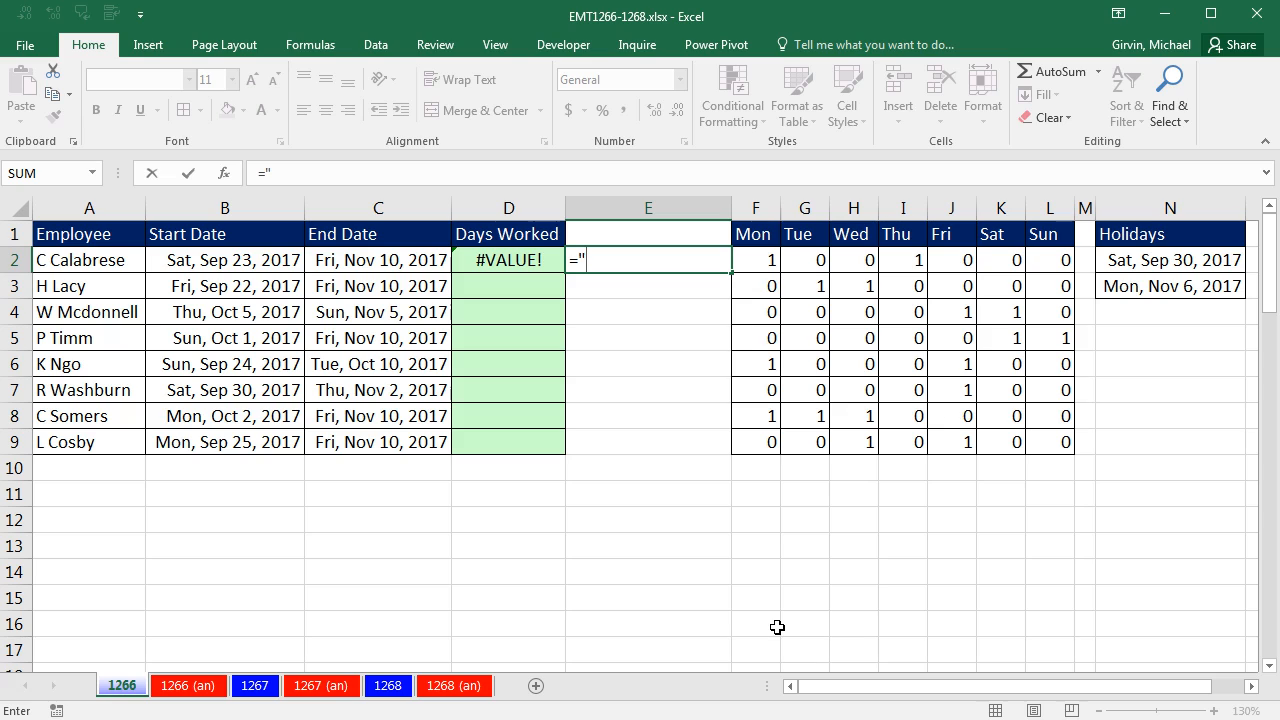
text(100)
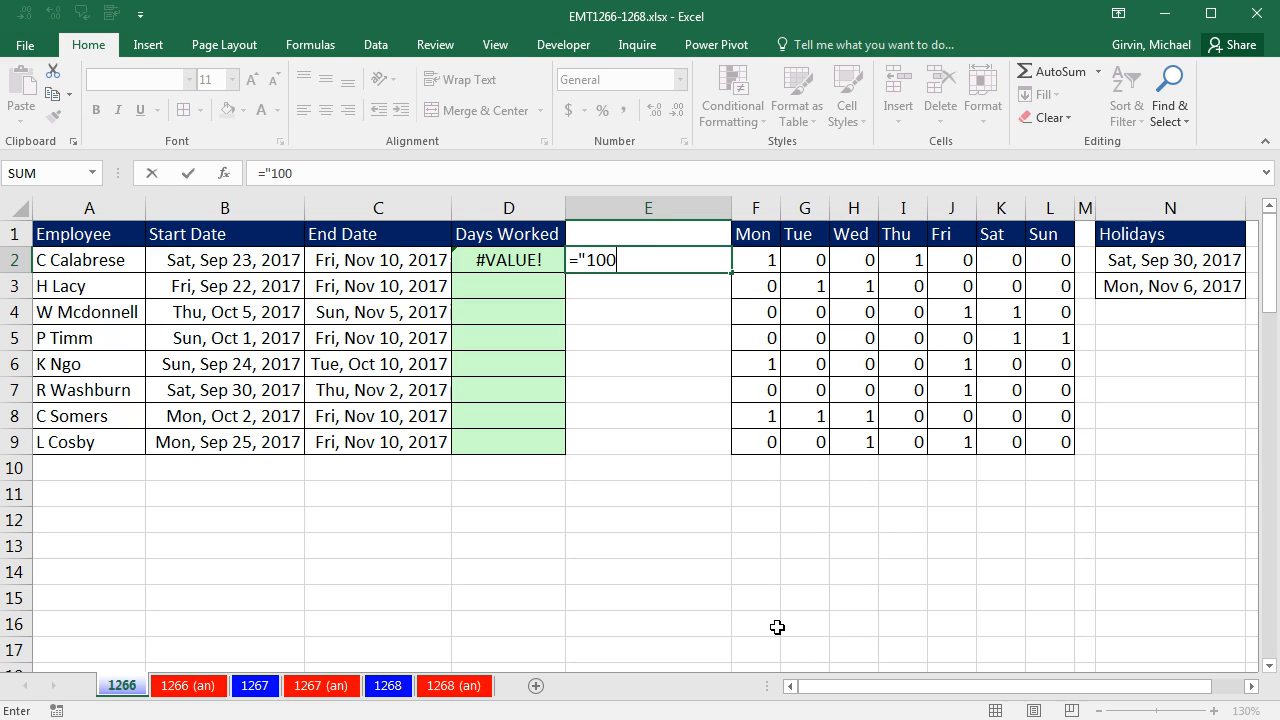
text(01)
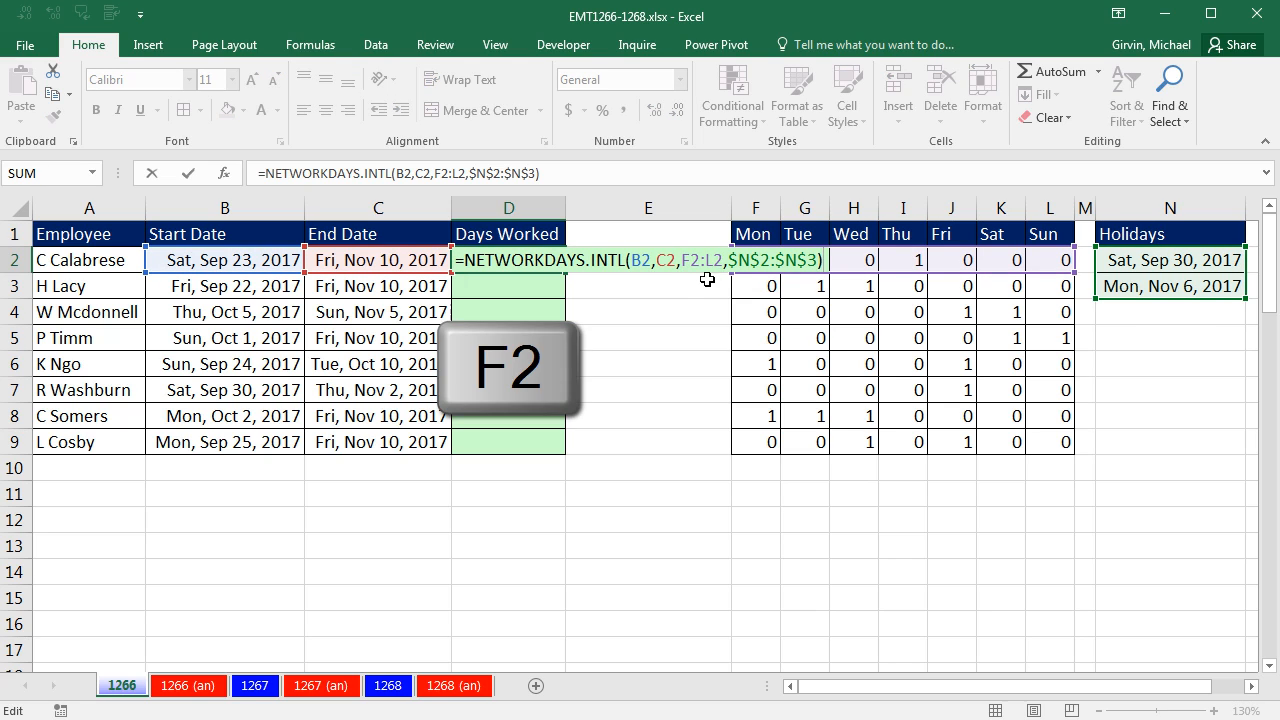
Step: Evaluate the F2:L2 weekend argument with F9 to see {1,0,0,1,0,0,0}
key(F2)
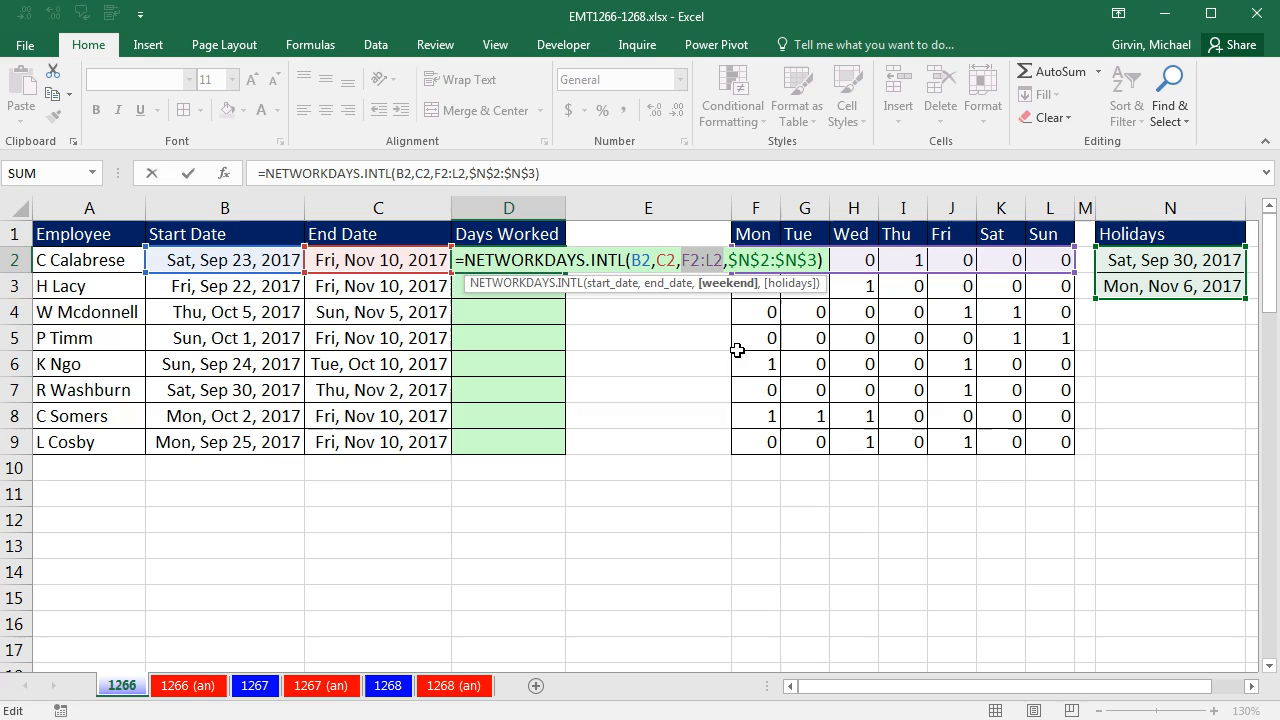
key(f9)
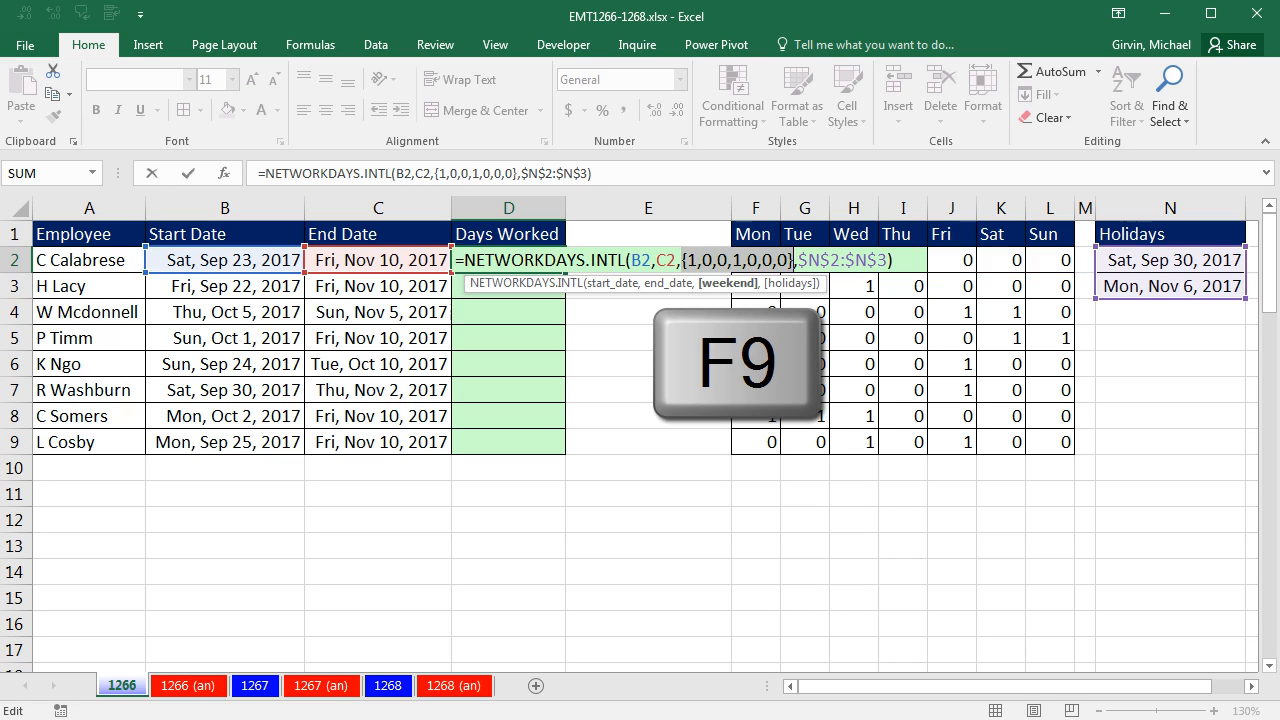
key(F9)
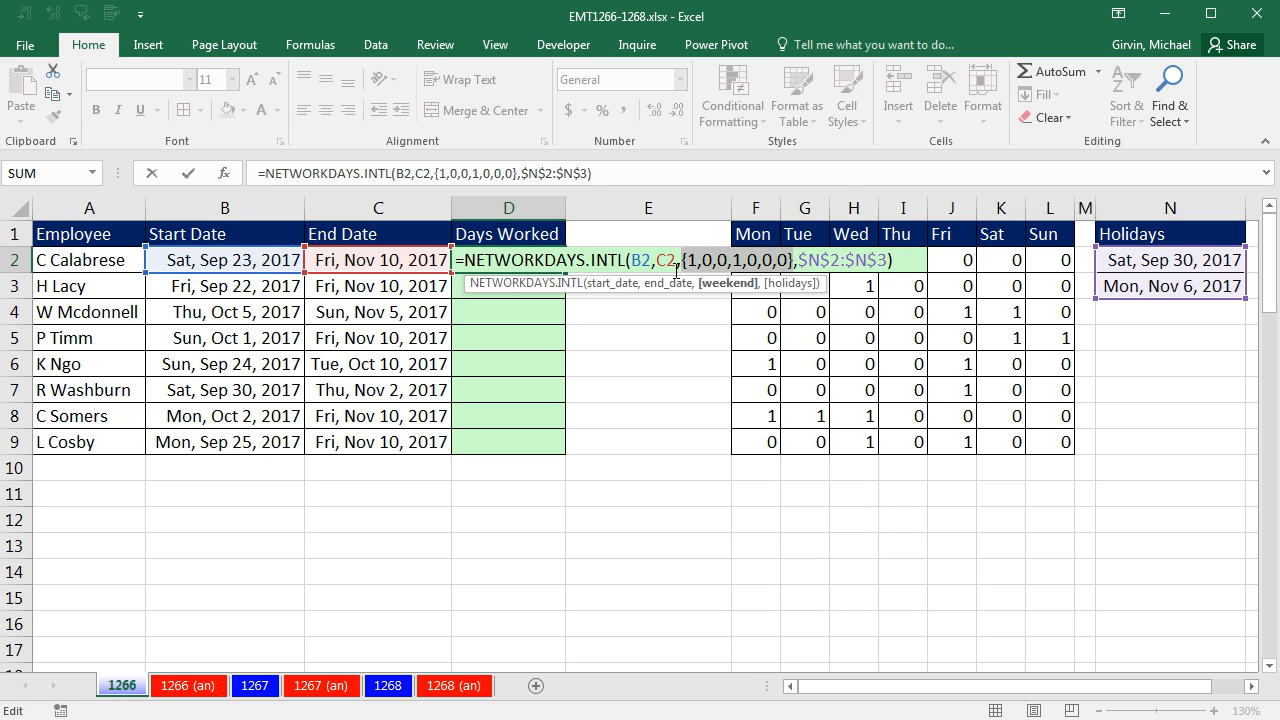
mouse_move(718, 290)
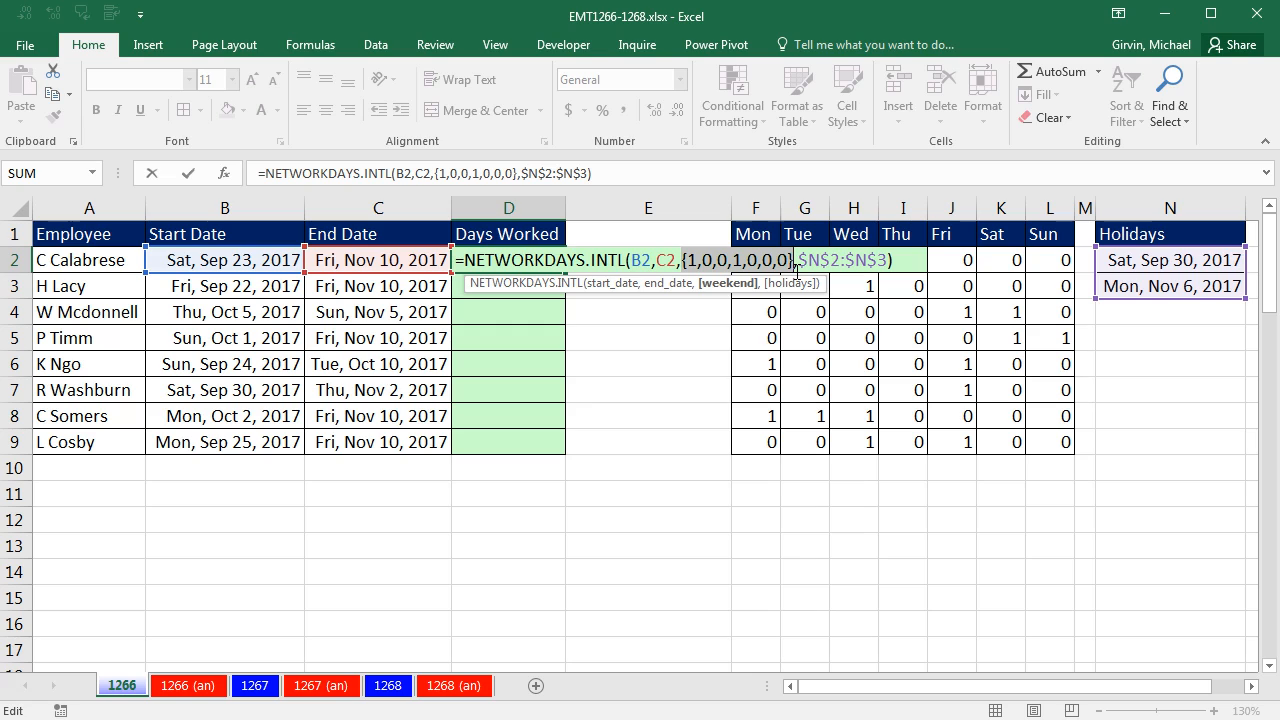
mouse_move(807, 380)
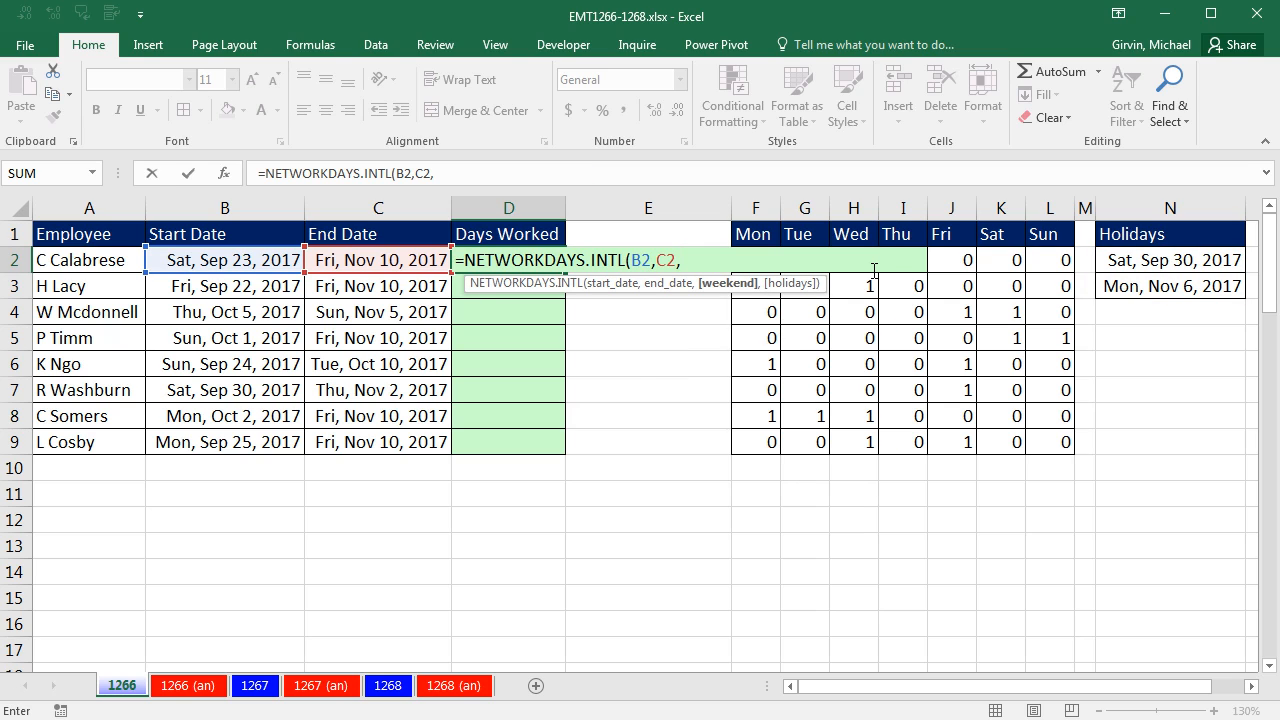
Step: Join cells F2 through L2 with & as the weekend argument, previewing "1001000"
key(right)
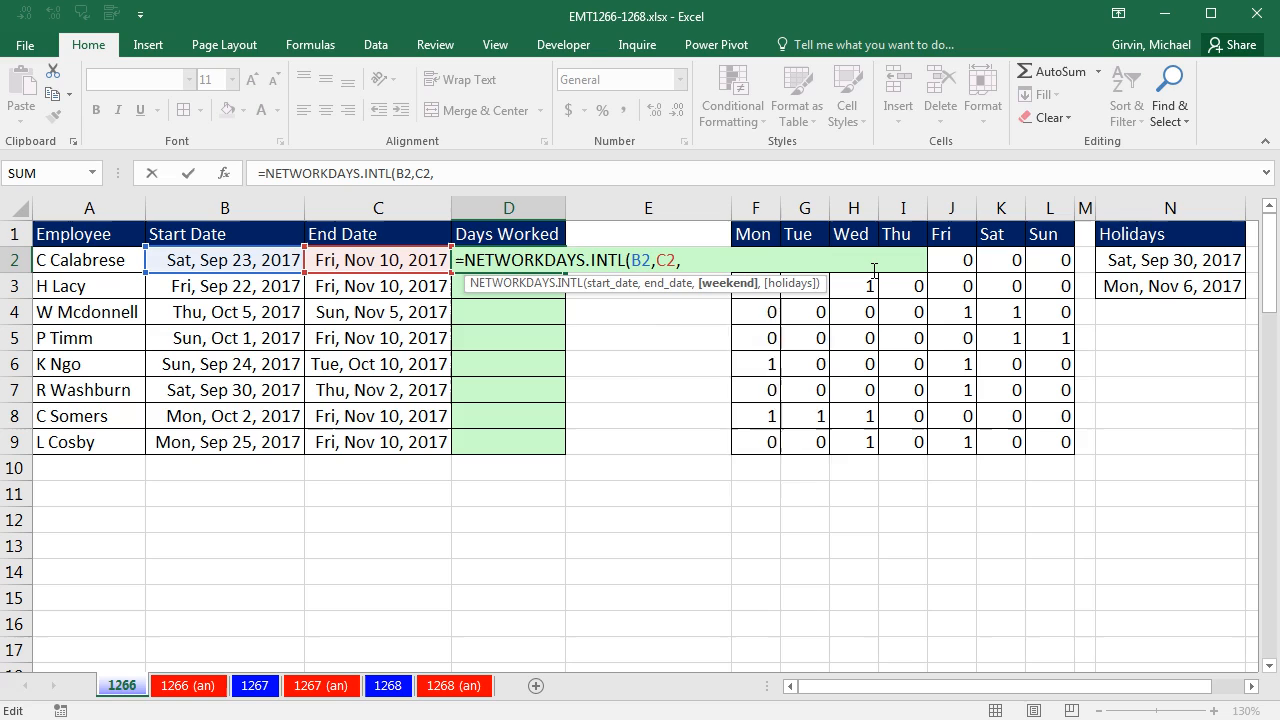
key(F2)
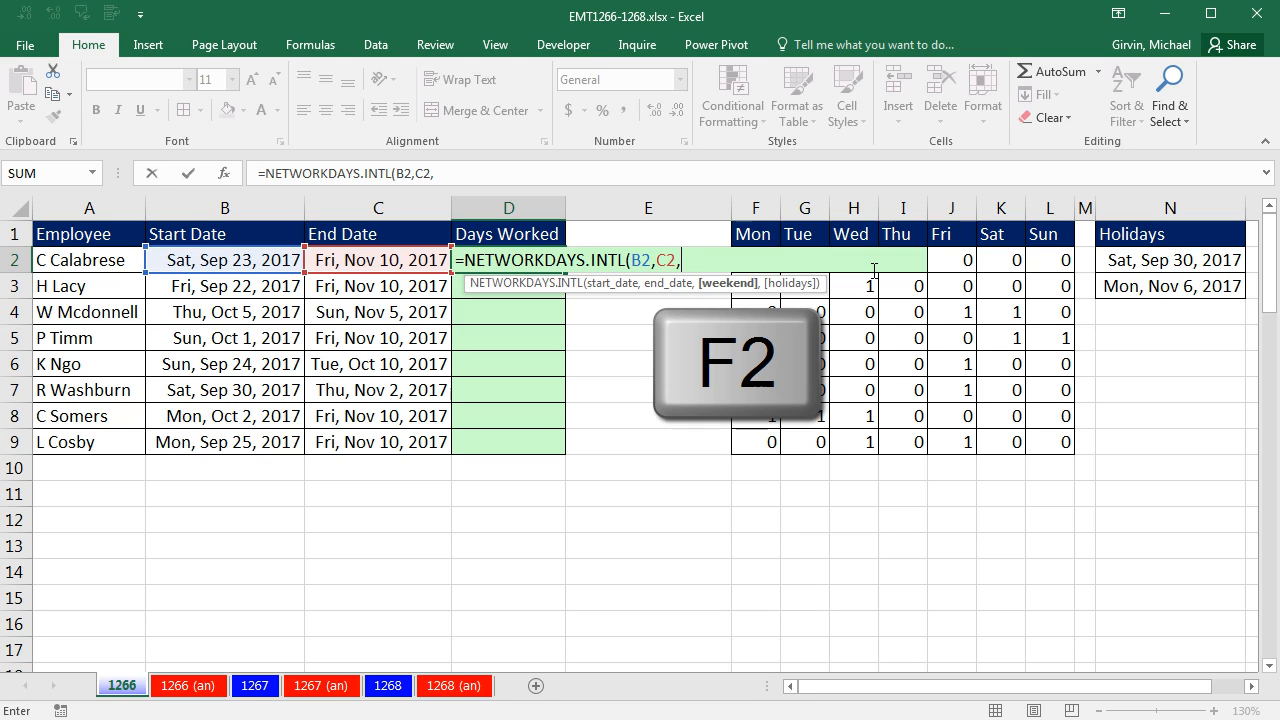
click(648, 259)
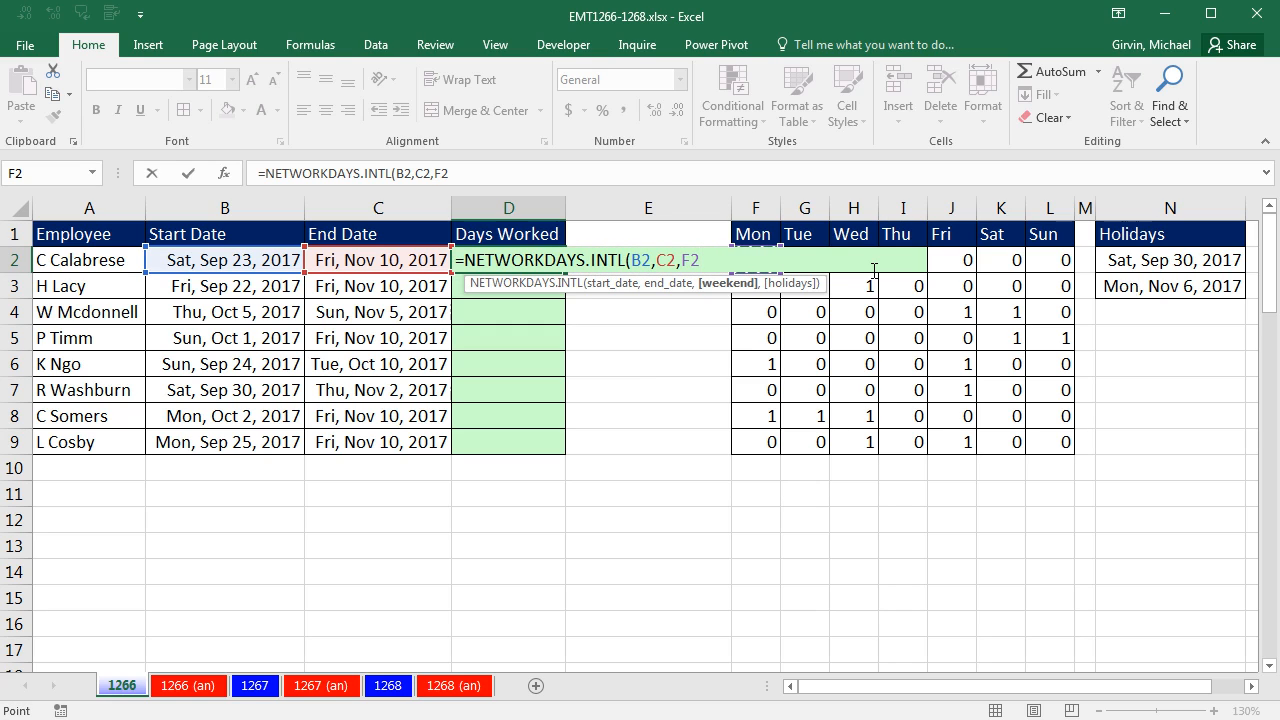
text(&G2&H2&I2)
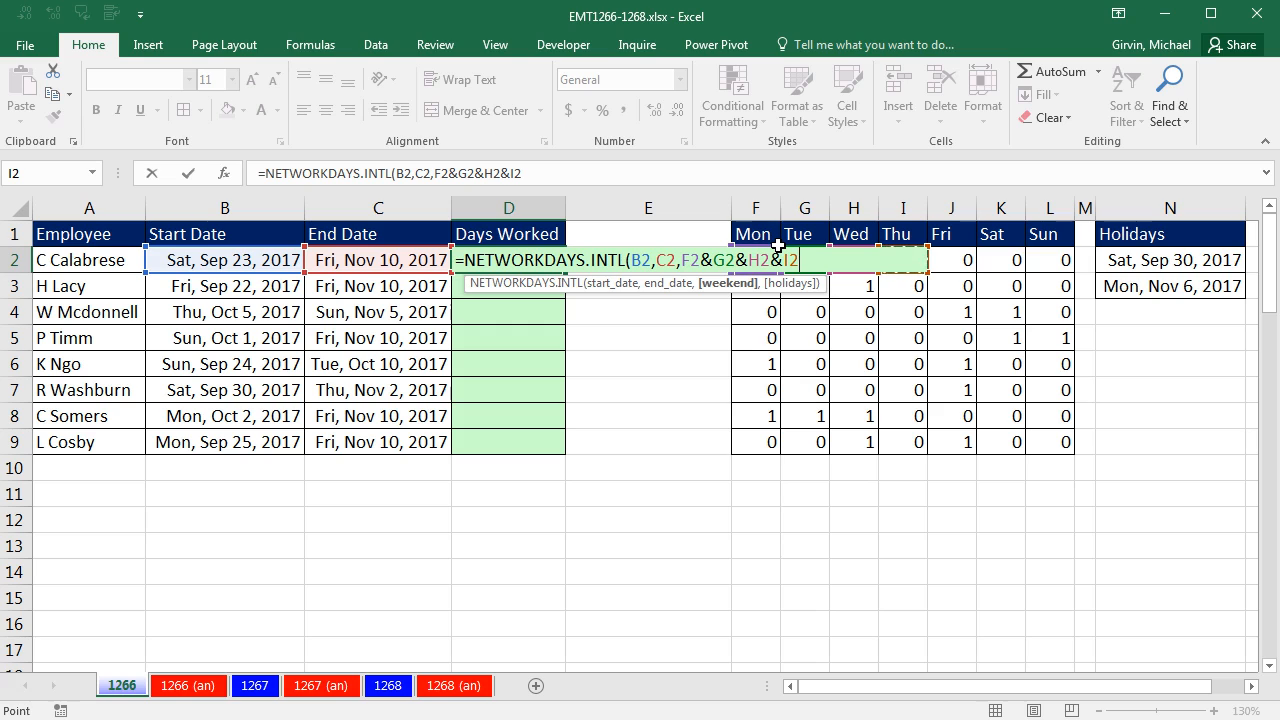
mouse_move(805, 390)
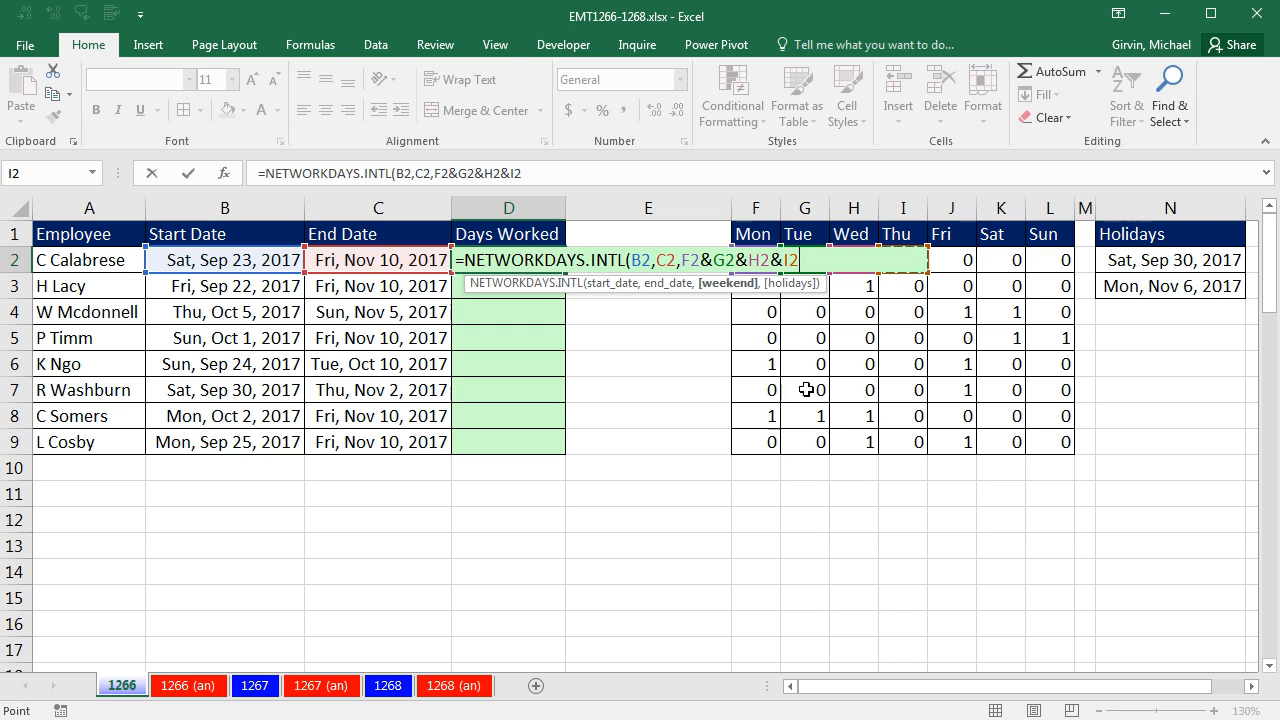
mouse_move(575, 595)
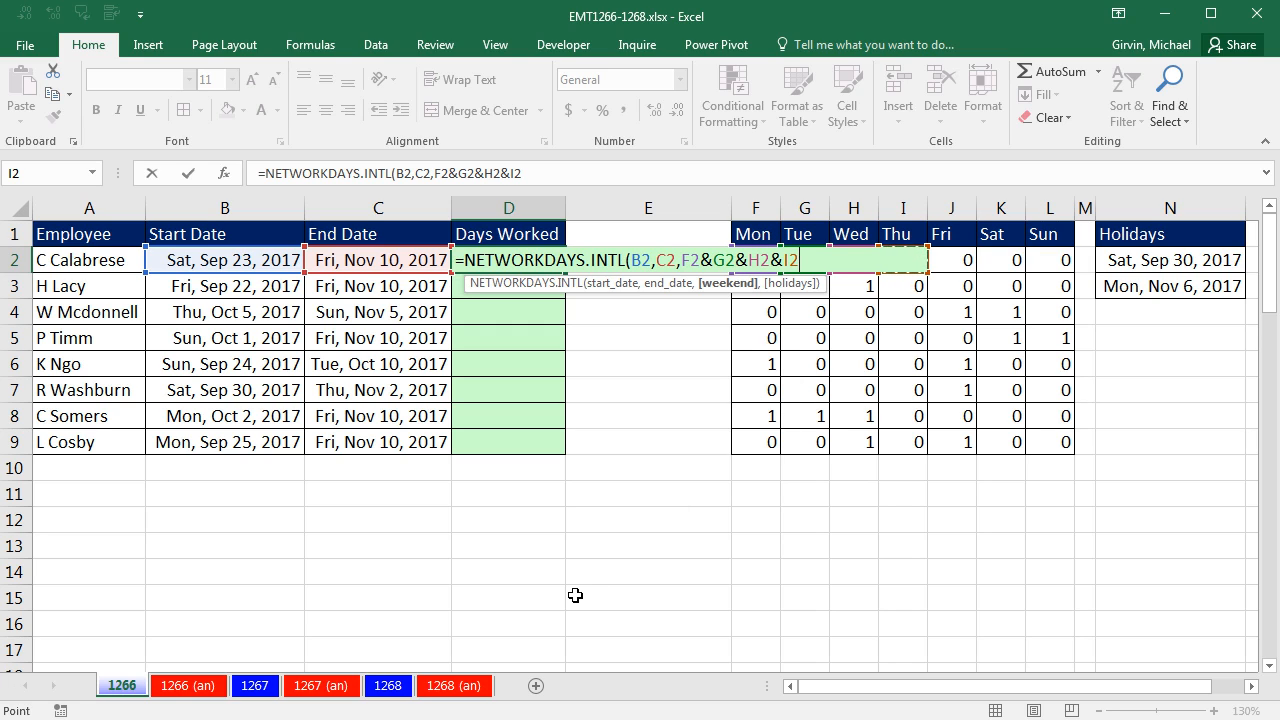
click(950, 259)
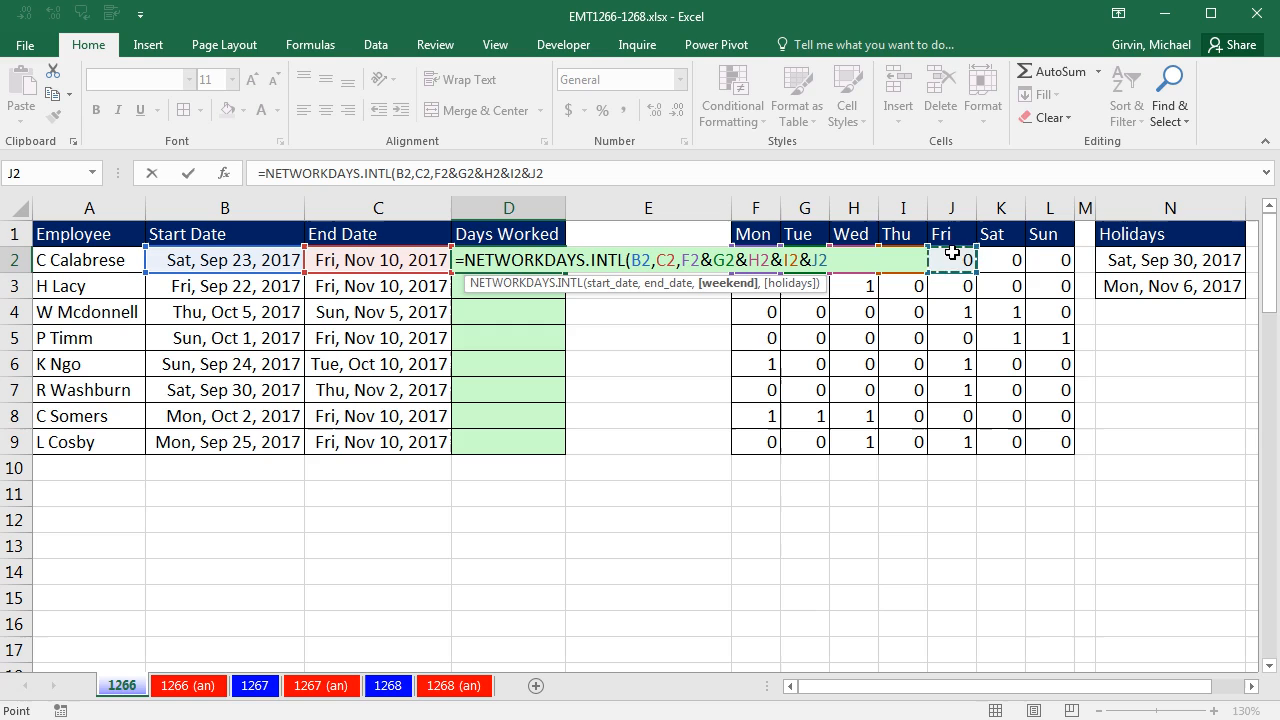
mouse_move(520, 507)
text(&H2)
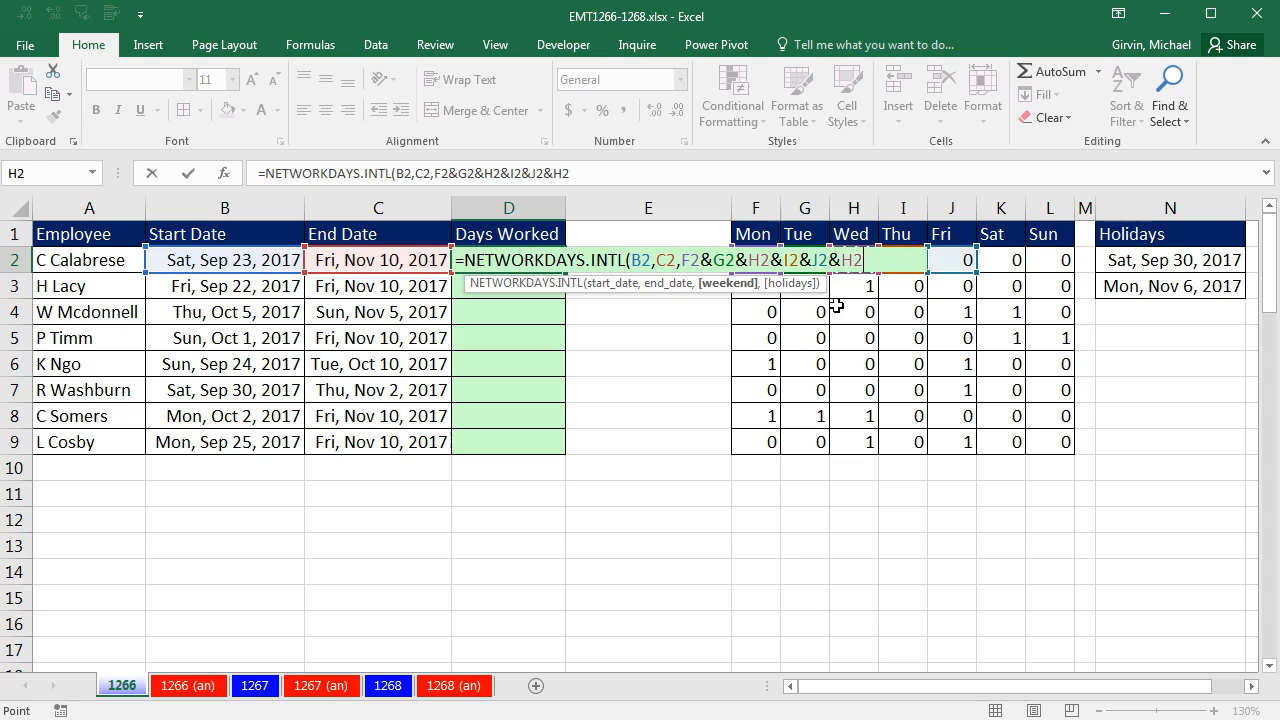
text(K2&L2)
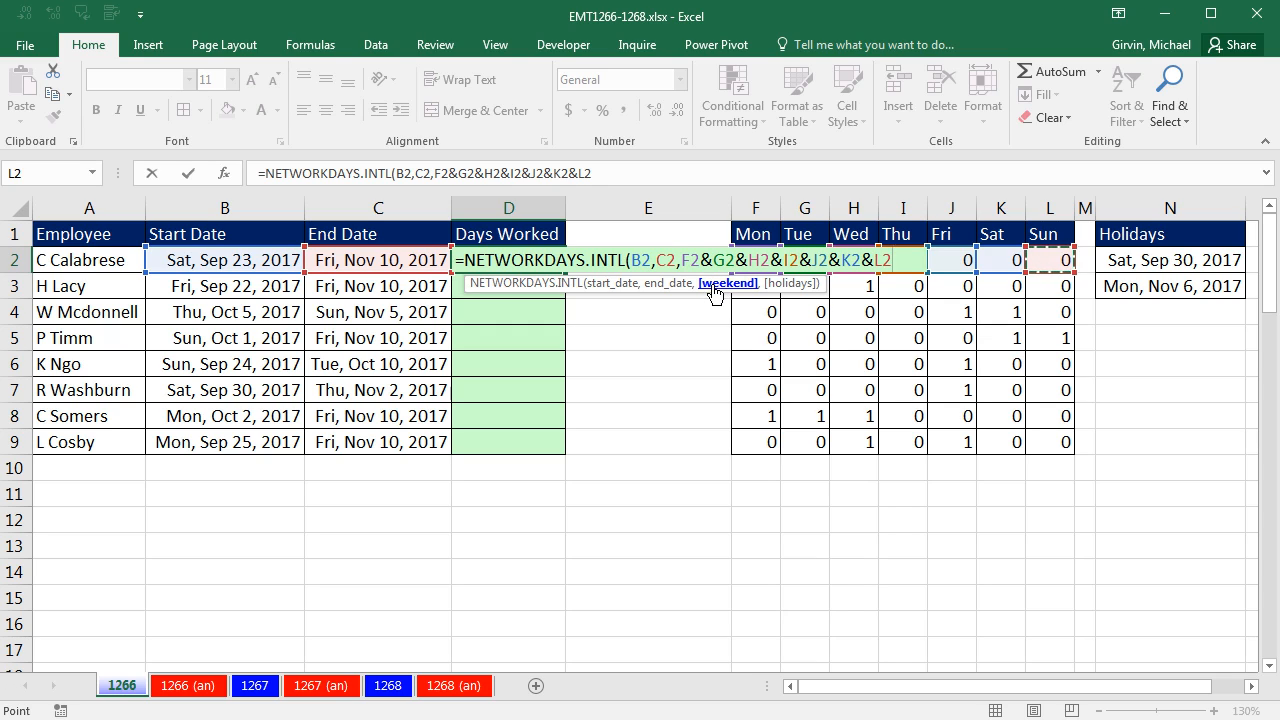
key(f9)
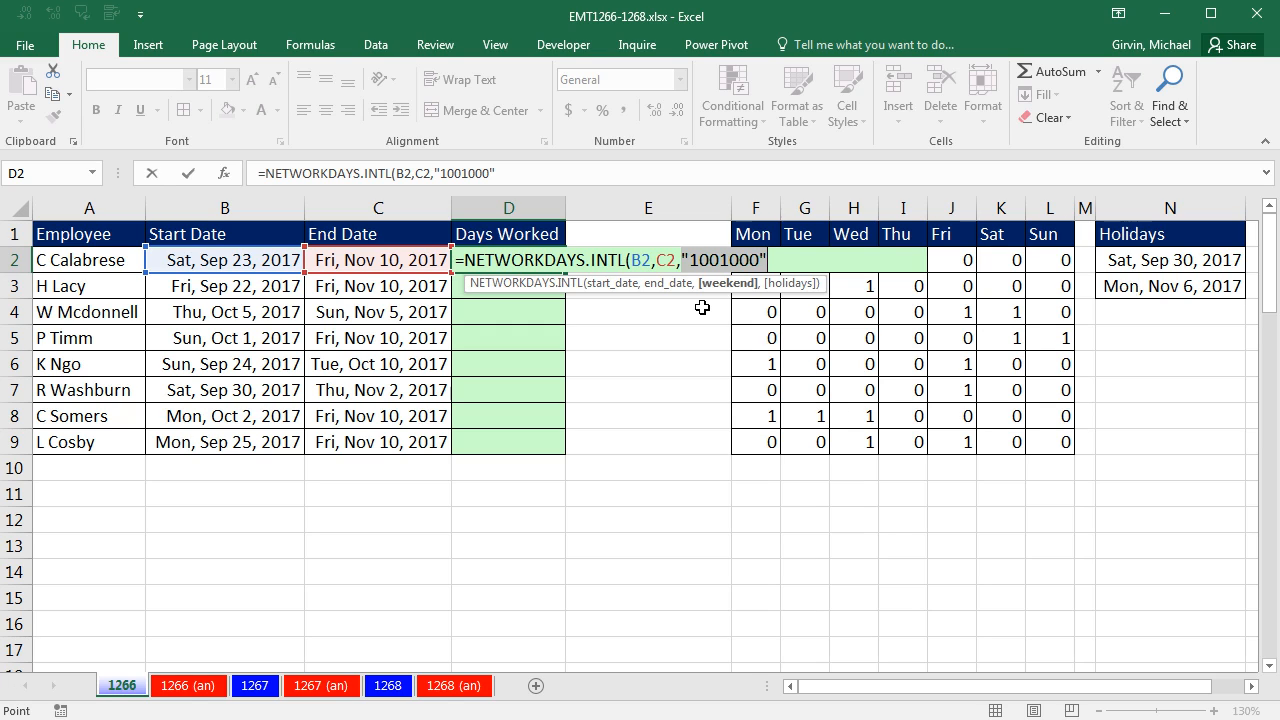
Step: Finish D2 with F2&G2&H2&I2&J2&K2&L2 and locked holidays, then fill down to D9
text(F2&G2&H2&I2&J2&K2&L2,N2:N3)
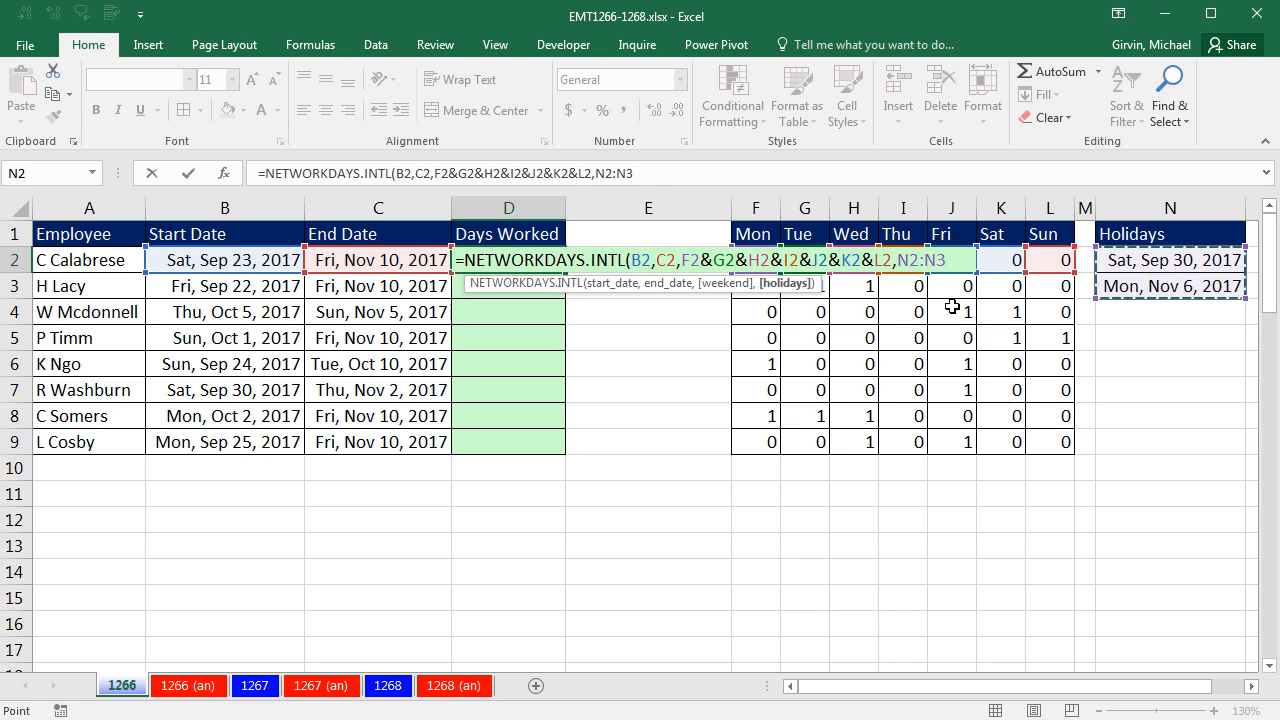
key(f4)
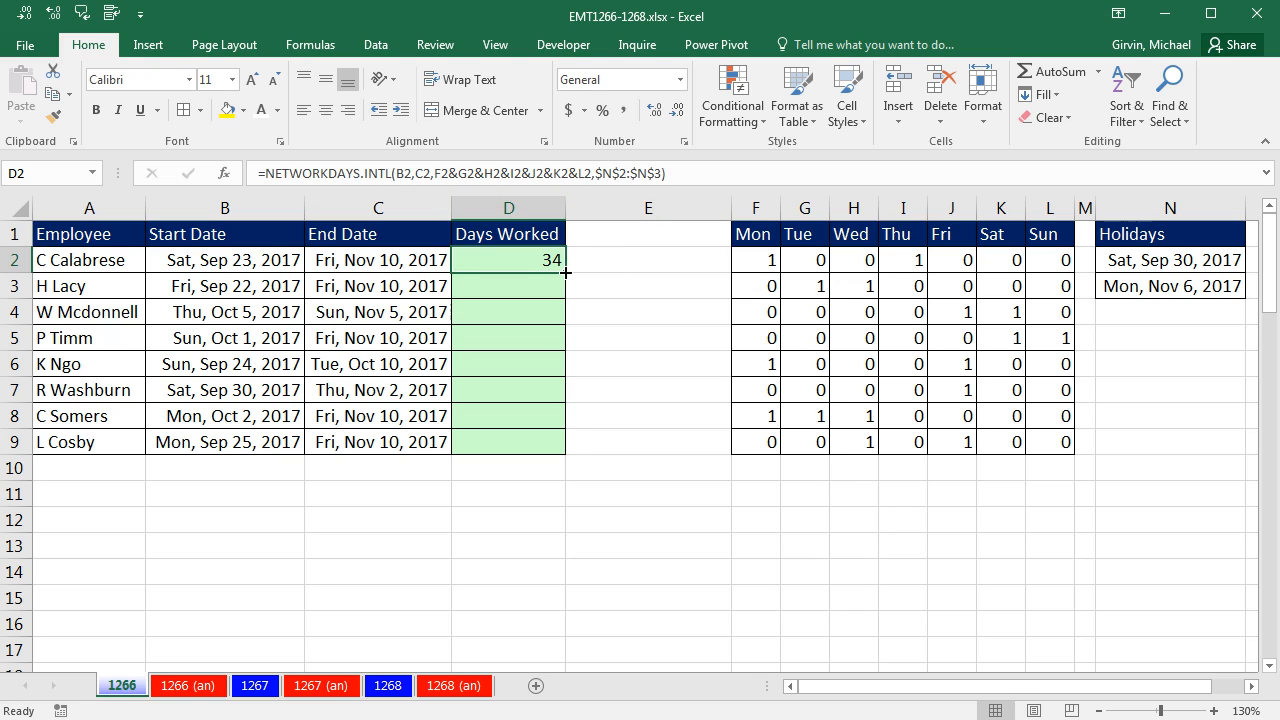
drag(509, 260, 509, 442)
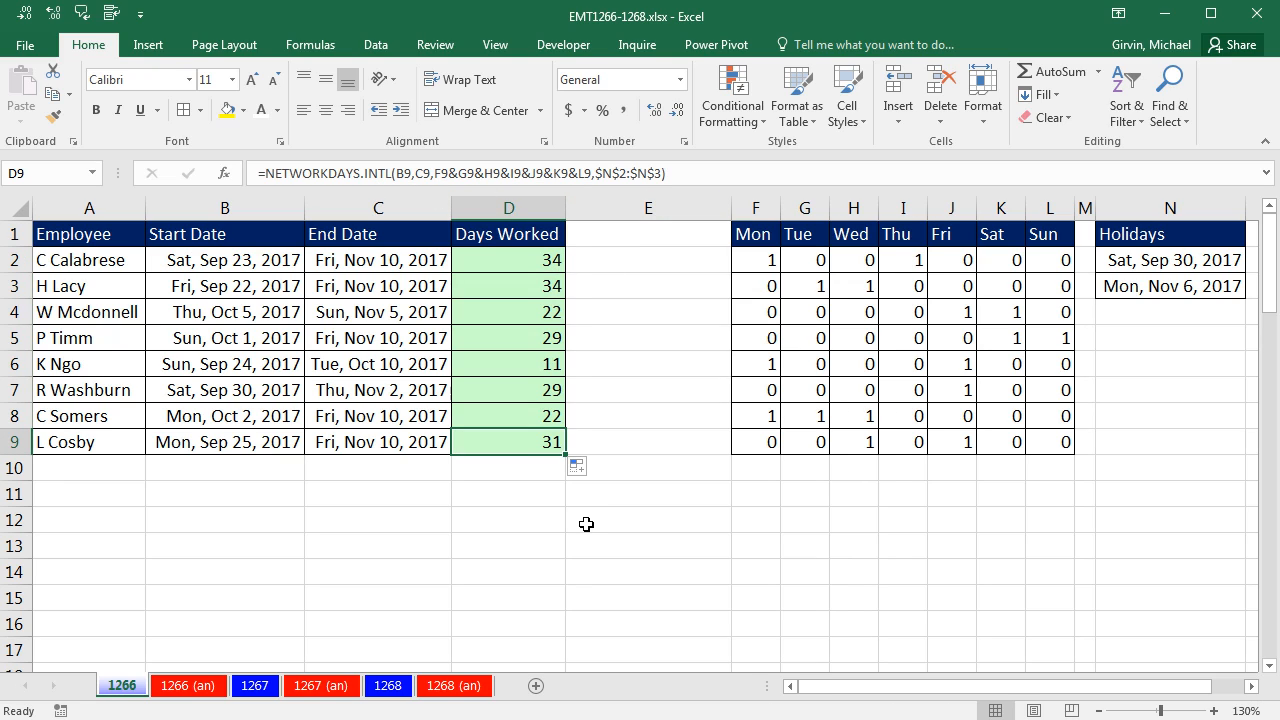